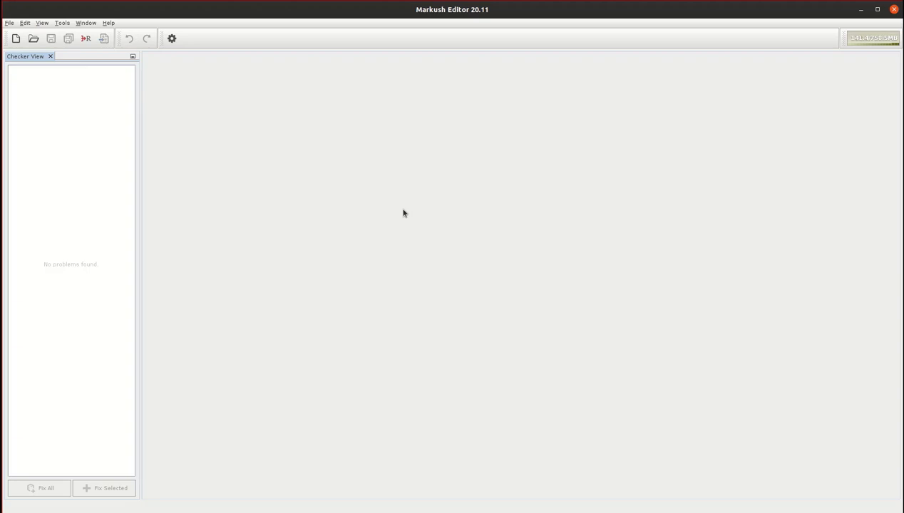
{"action": "mouse_move", "coordinate": [496, 191]}
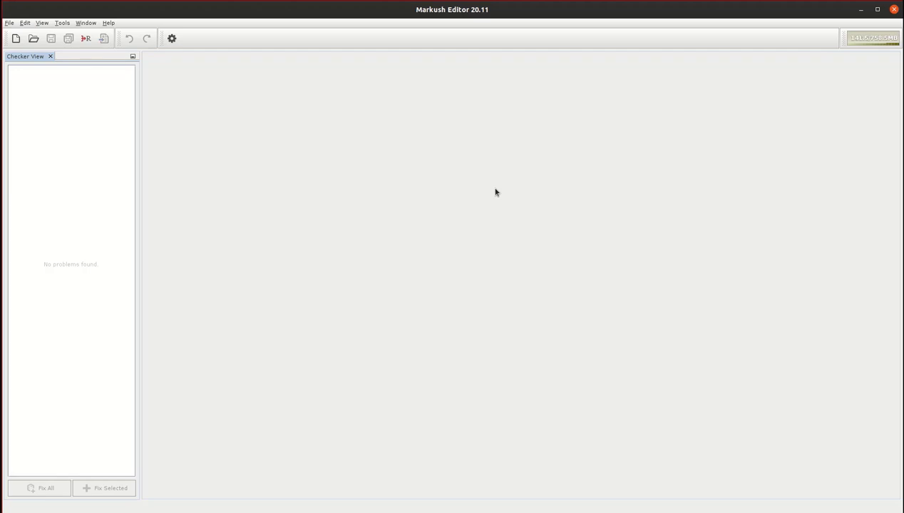
{"action": "mouse_move", "coordinate": [448, 177]}
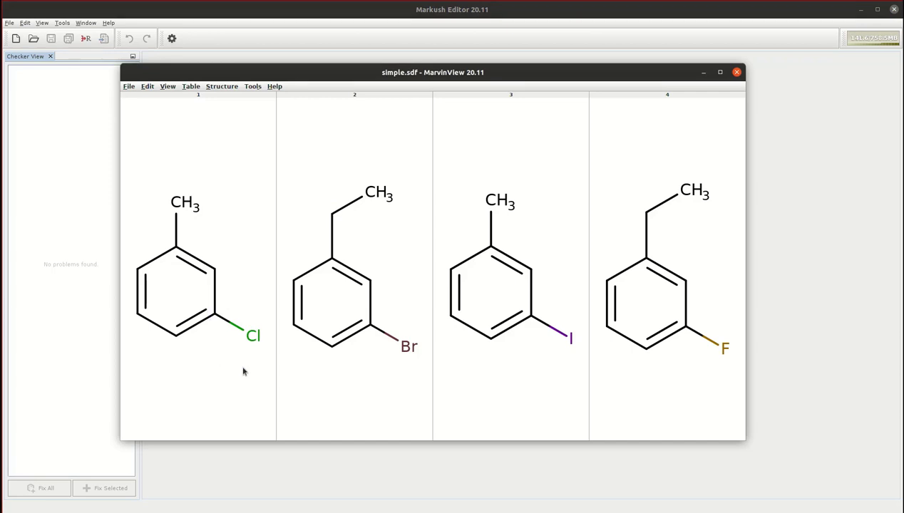
{"action": "mouse_move", "coordinate": [308, 334]}
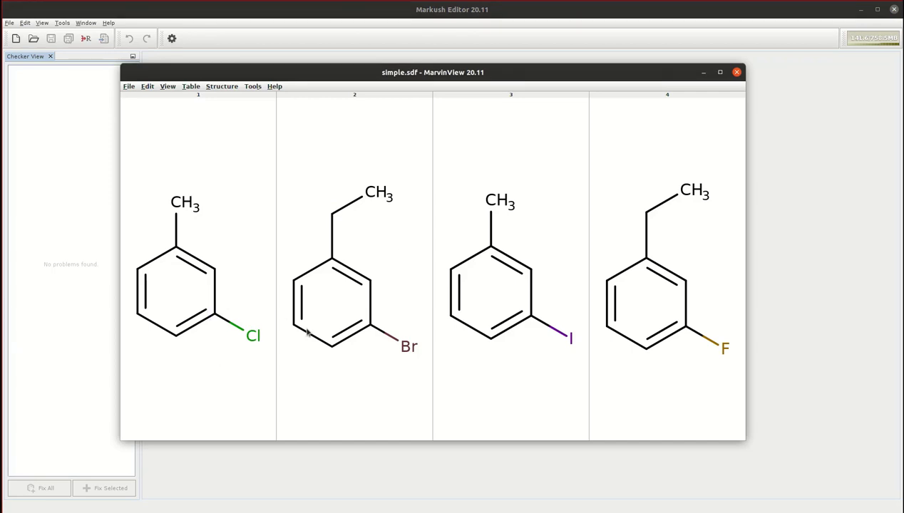
{"action": "mouse_move", "coordinate": [205, 234]}
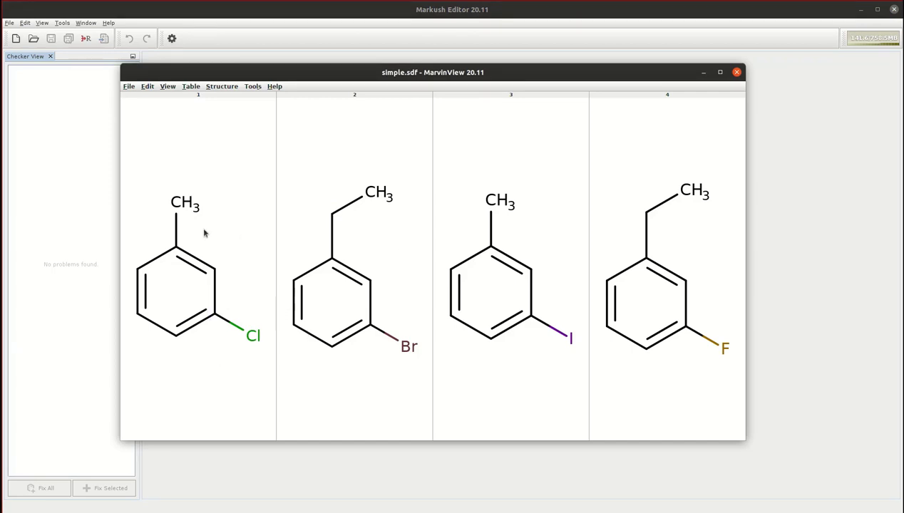
{"action": "mouse_move", "coordinate": [350, 315]}
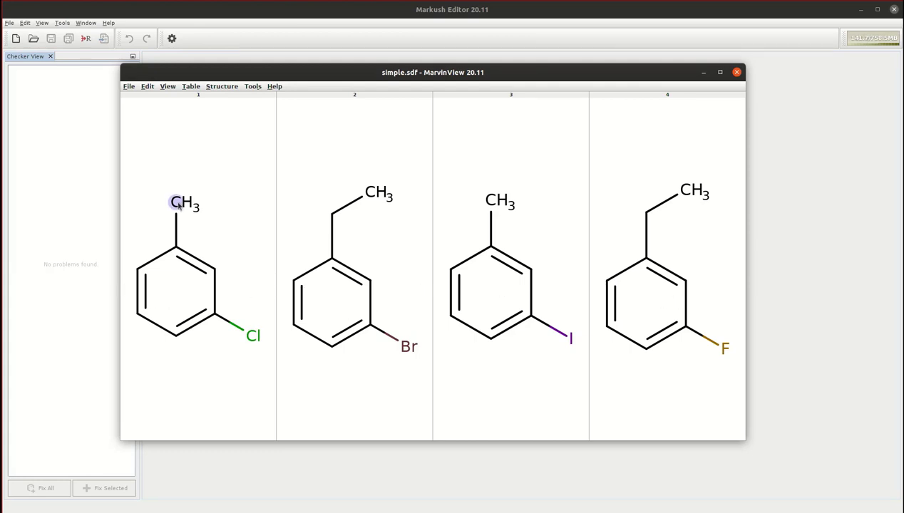
{"action": "mouse_move", "coordinate": [490, 217]}
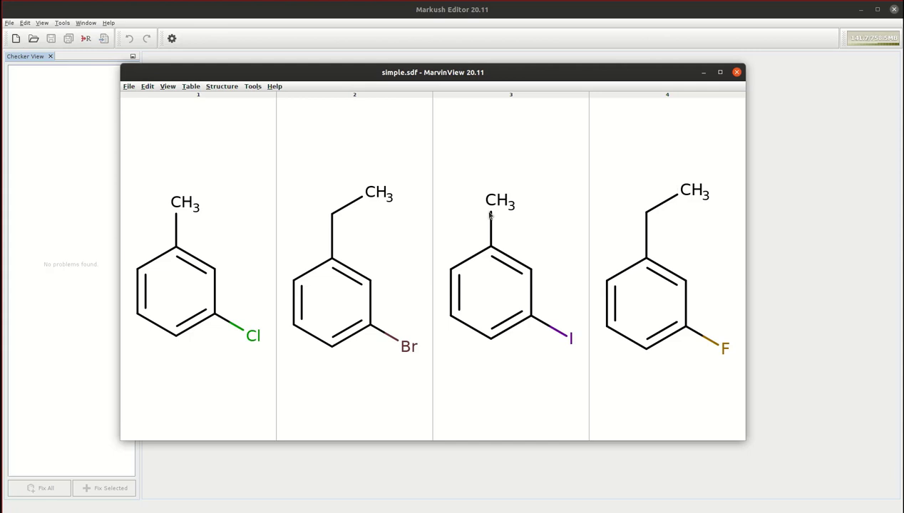
{"action": "mouse_move", "coordinate": [222, 331]}
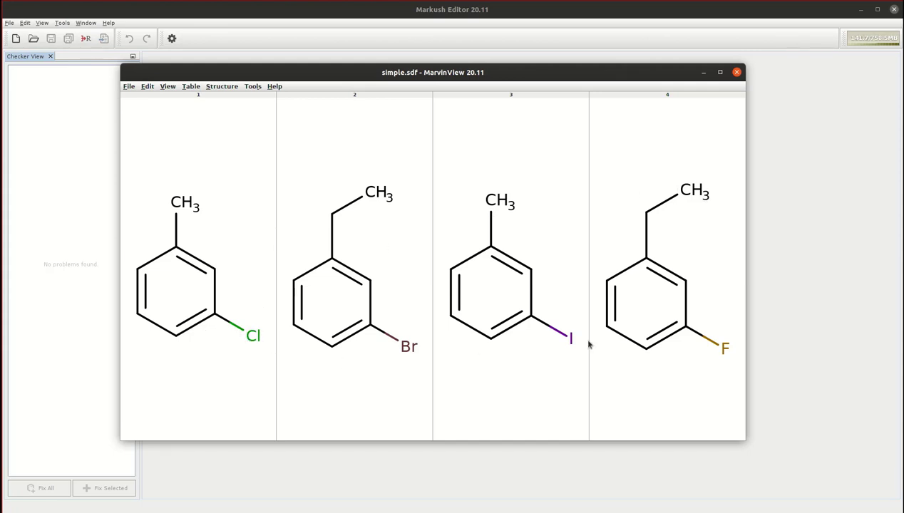
{"action": "mouse_move", "coordinate": [702, 177]}
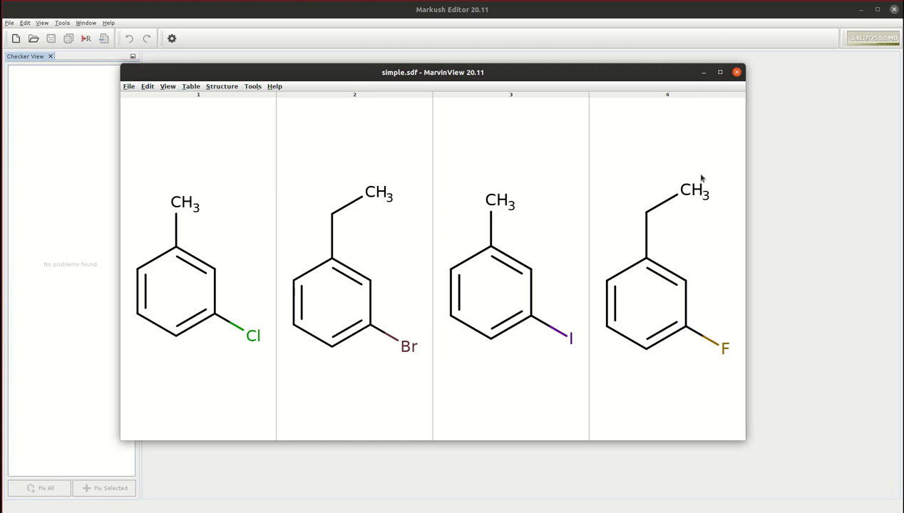
Close the MarvinView window showing the four simple.sdf benzene compounds
{"action": "left_click", "coordinate": [736, 71]}
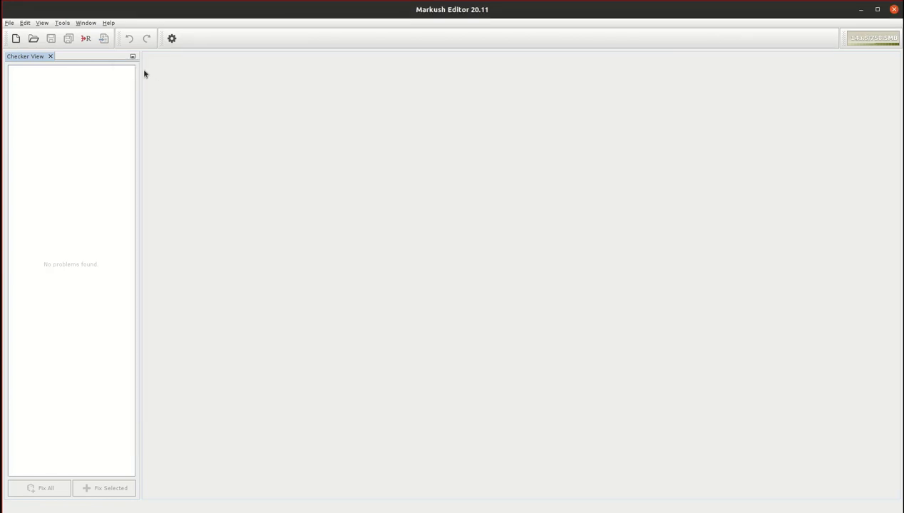
{"action": "mouse_move", "coordinate": [245, 140]}
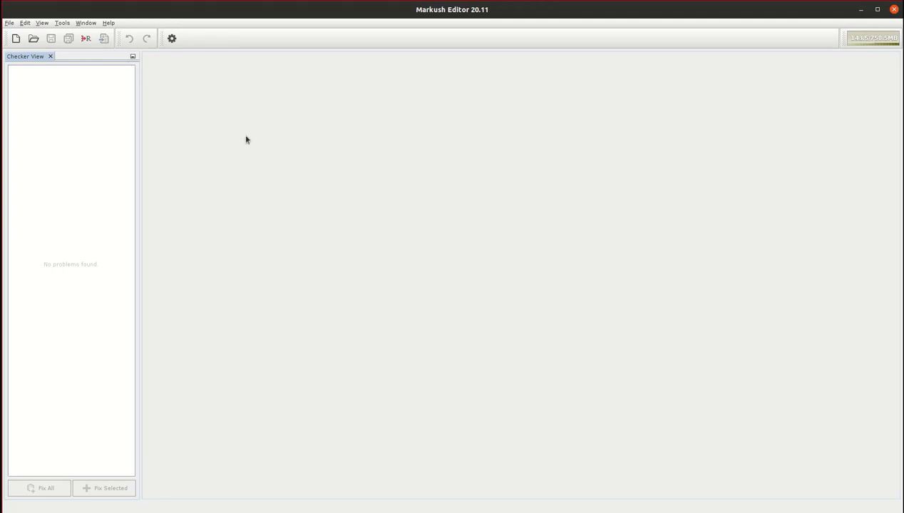
{"action": "mouse_move", "coordinate": [231, 141]}
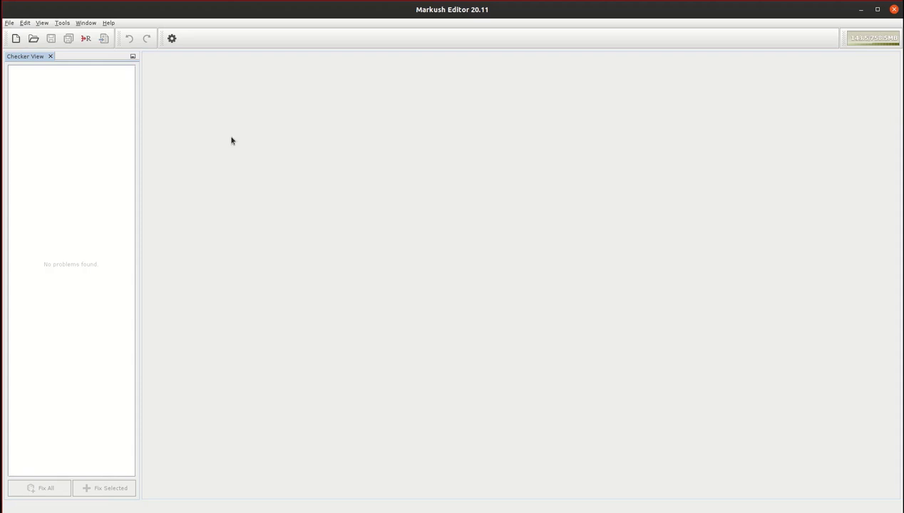
{"action": "mouse_move", "coordinate": [86, 38]}
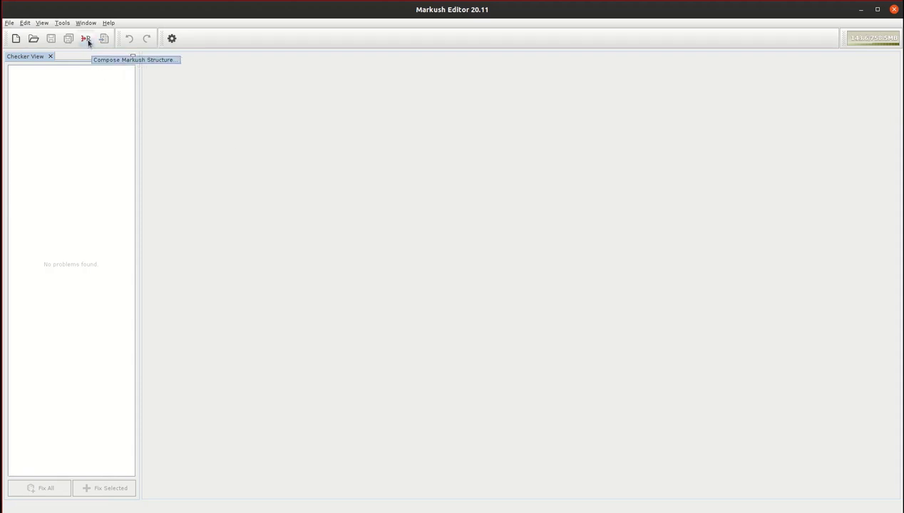
Launch the Markush Composer Wizard from the Compose Markush Structure tool
{"action": "left_click", "coordinate": [85, 39]}
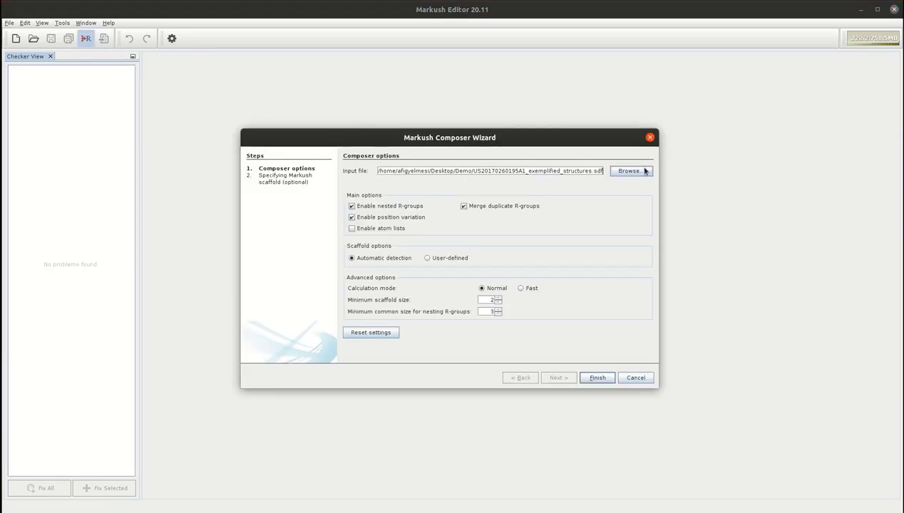
Compose a Markush from simple.sdf with default options, yielding a benzene scaffold with R1 and R2
{"action": "left_click", "coordinate": [630, 171]}
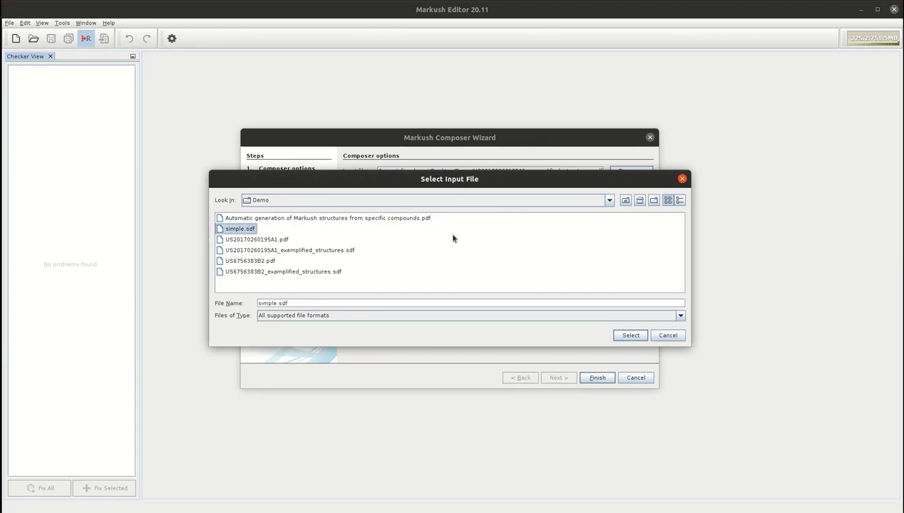
{"action": "left_click", "coordinate": [630, 335]}
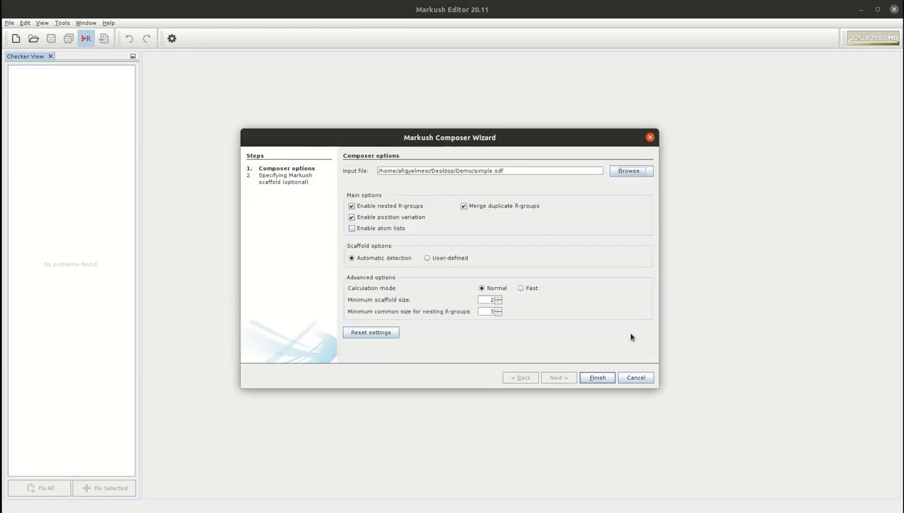
{"action": "mouse_move", "coordinate": [535, 183]}
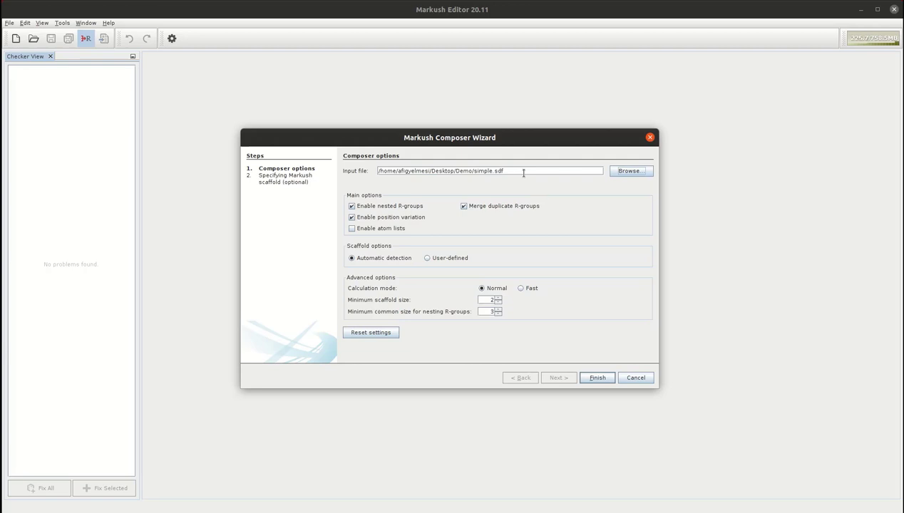
{"action": "mouse_move", "coordinate": [553, 197]}
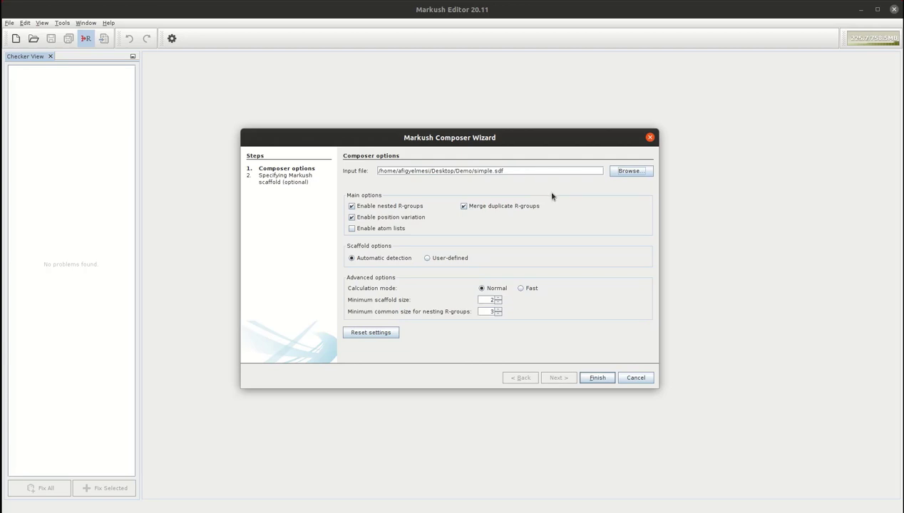
{"action": "mouse_move", "coordinate": [531, 172]}
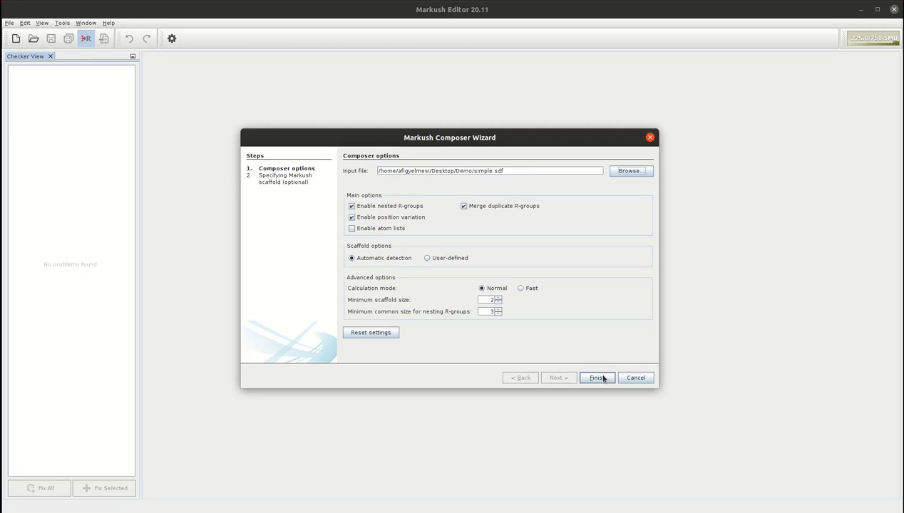
{"action": "left_click", "coordinate": [596, 378]}
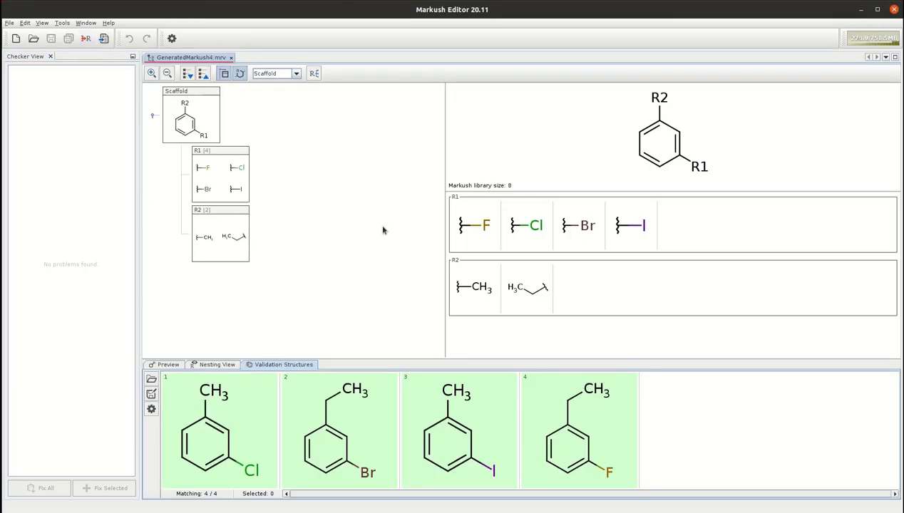
{"action": "mouse_move", "coordinate": [236, 141]}
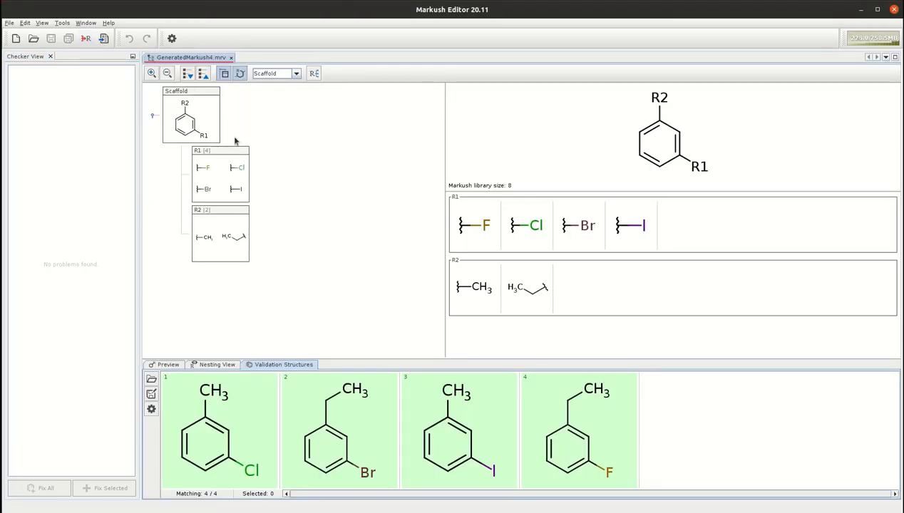
{"action": "mouse_move", "coordinate": [277, 228]}
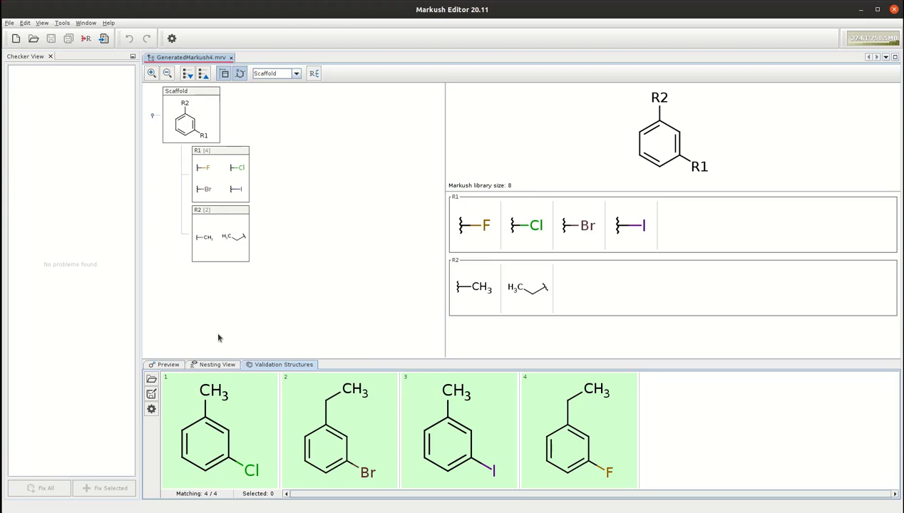
{"action": "mouse_move", "coordinate": [352, 177]}
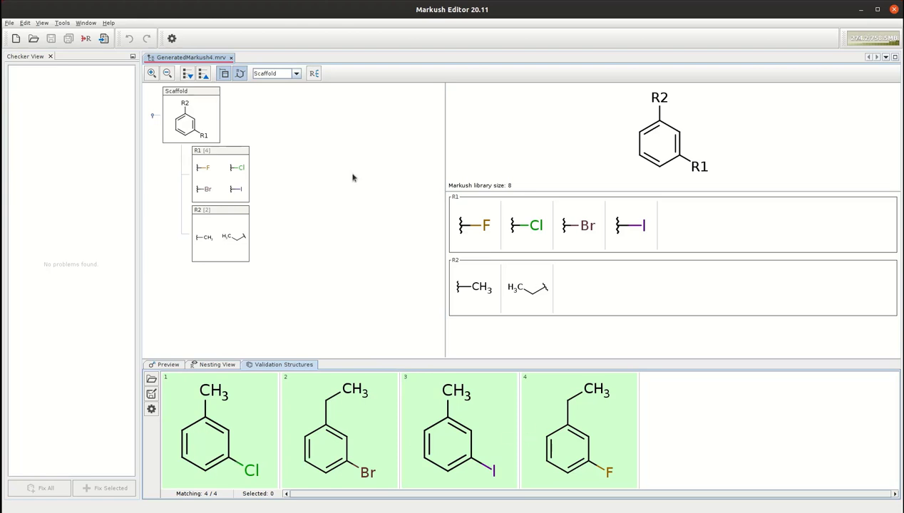
{"action": "mouse_move", "coordinate": [453, 191]}
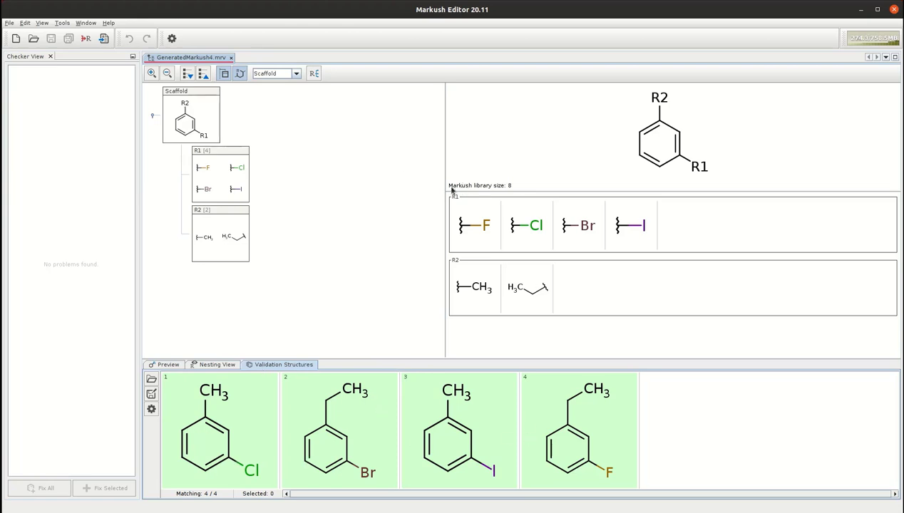
{"action": "mouse_move", "coordinate": [516, 191]}
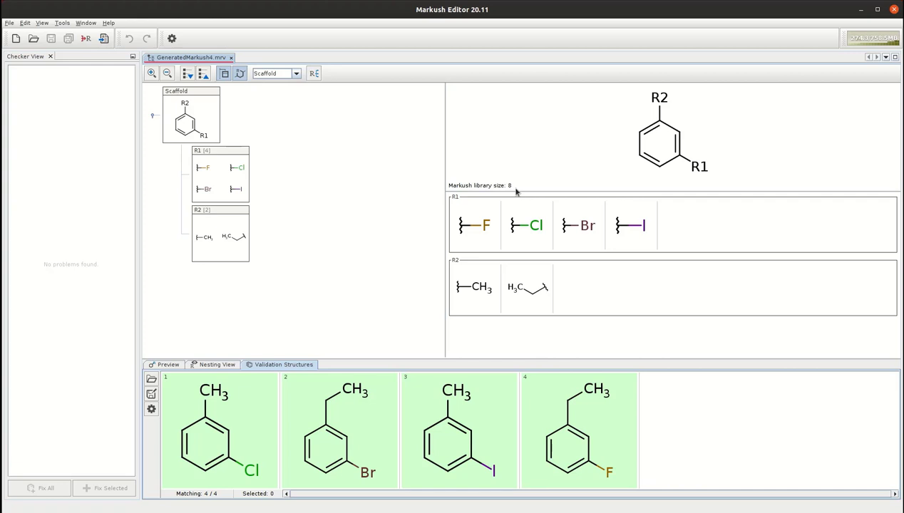
{"action": "mouse_move", "coordinate": [239, 439]}
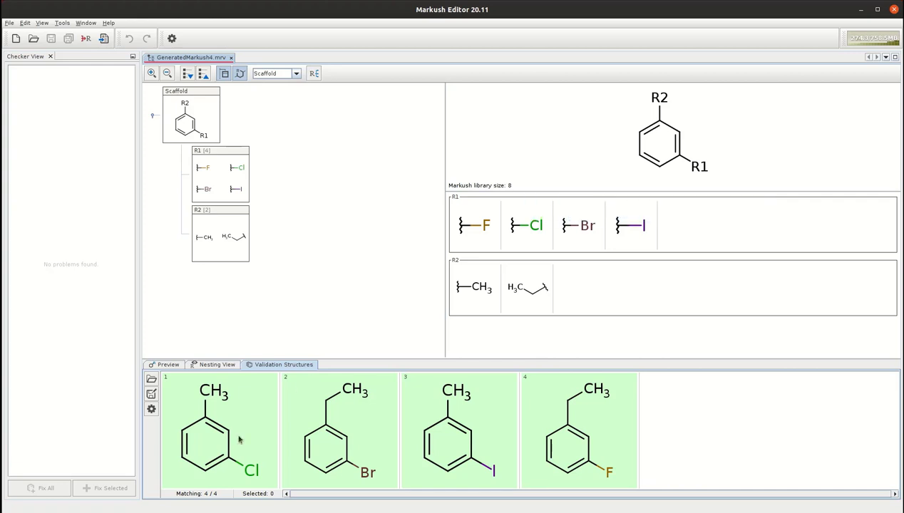
{"action": "left_click", "coordinate": [340, 428]}
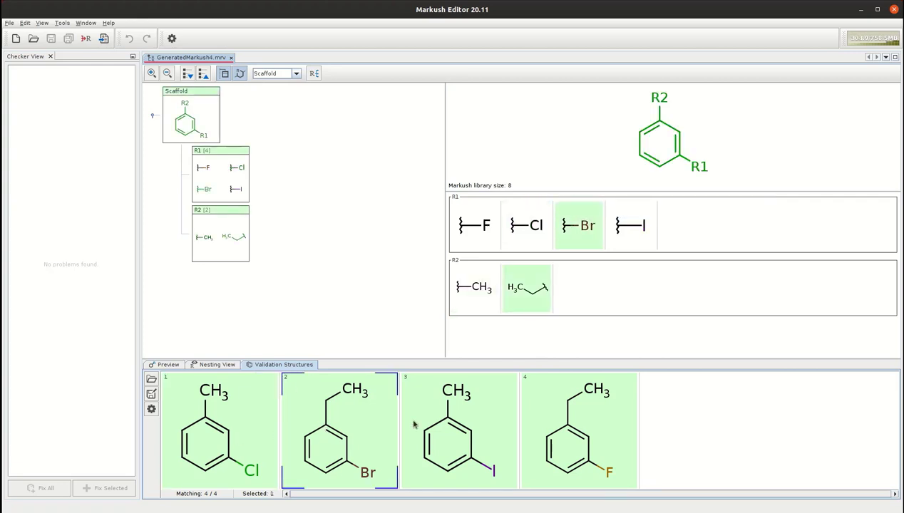
{"action": "left_click", "coordinate": [580, 428]}
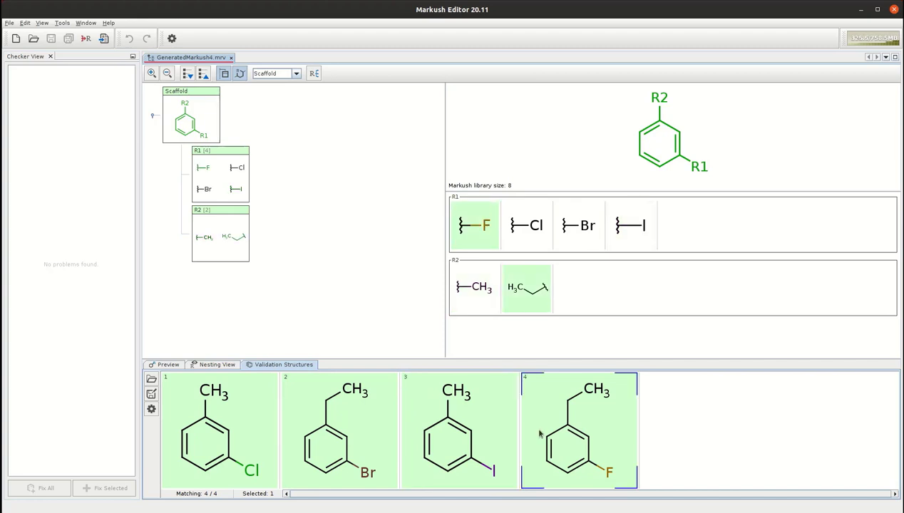
{"action": "mouse_move", "coordinate": [463, 419]}
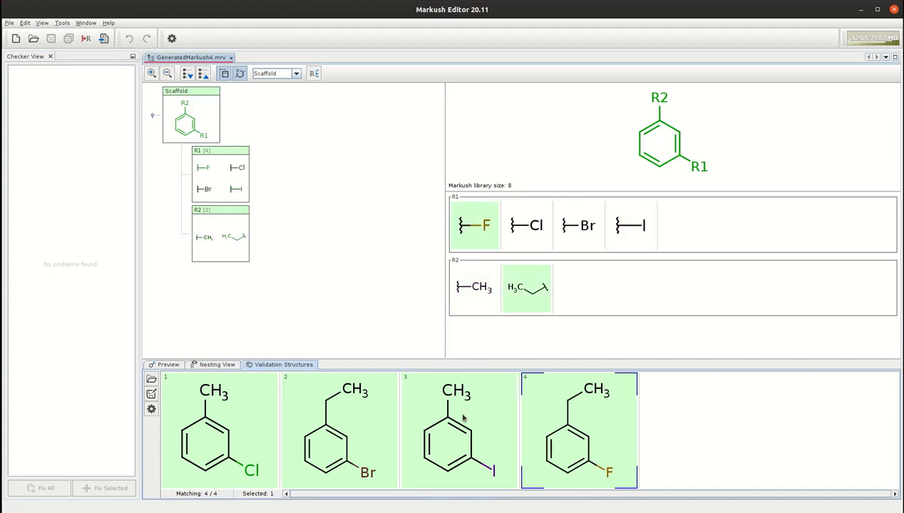
{"action": "mouse_move", "coordinate": [677, 432]}
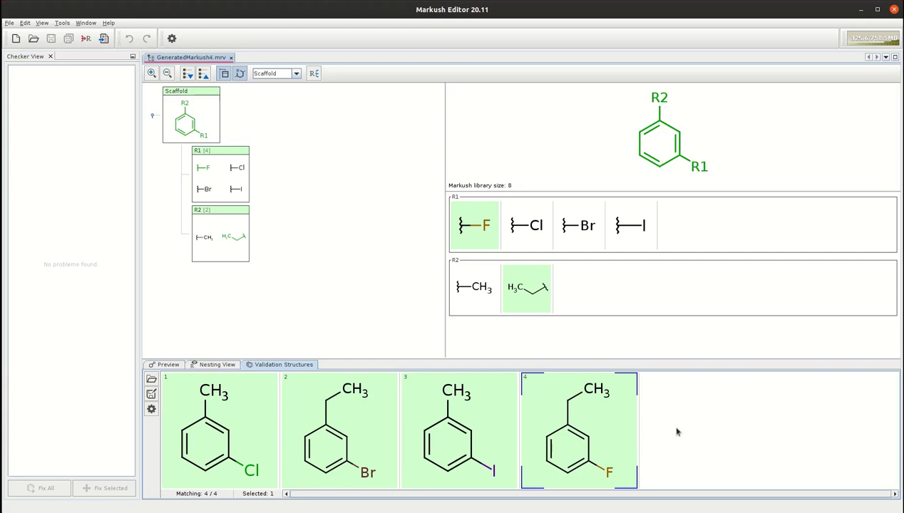
{"action": "mouse_move", "coordinate": [670, 416]}
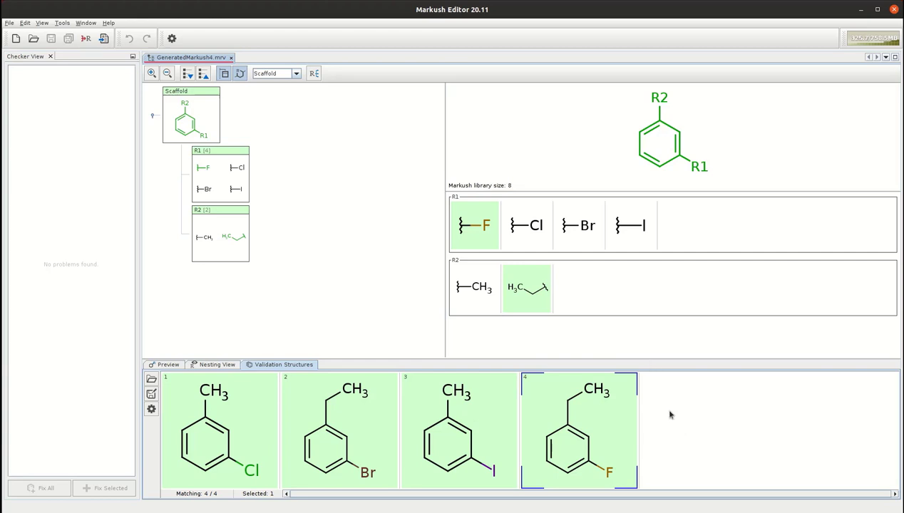
{"action": "mouse_move", "coordinate": [673, 399]}
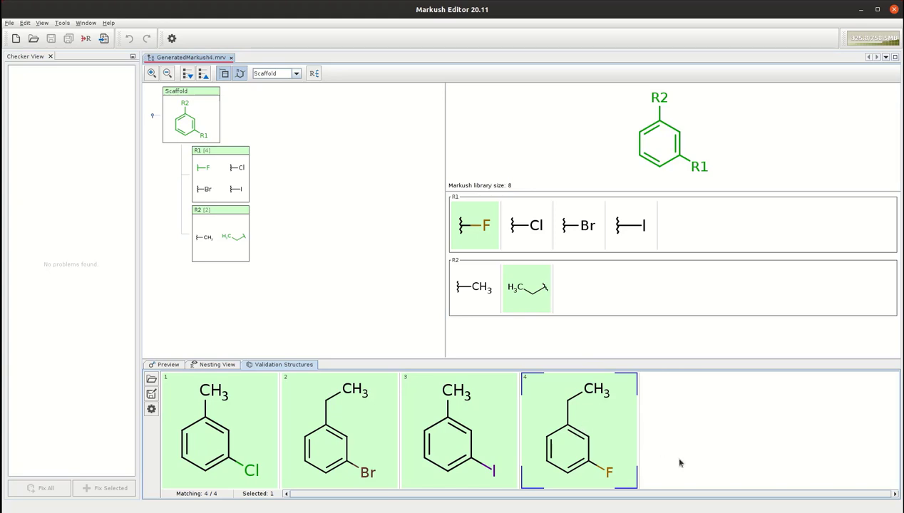
{"action": "mouse_move", "coordinate": [697, 399]}
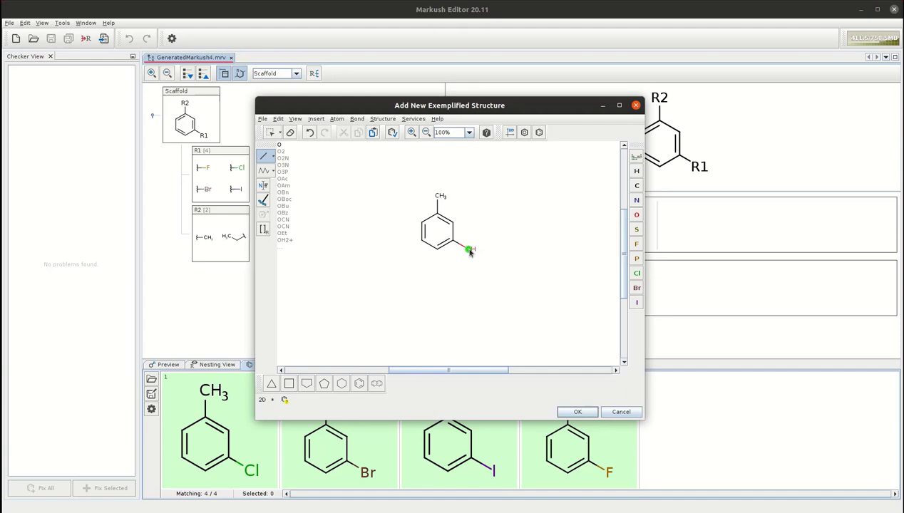
Finish drawing 3-methylphenol with a hydroxy substituent and add it as a fifth validation compound
{"action": "left_click", "coordinate": [468, 248]}
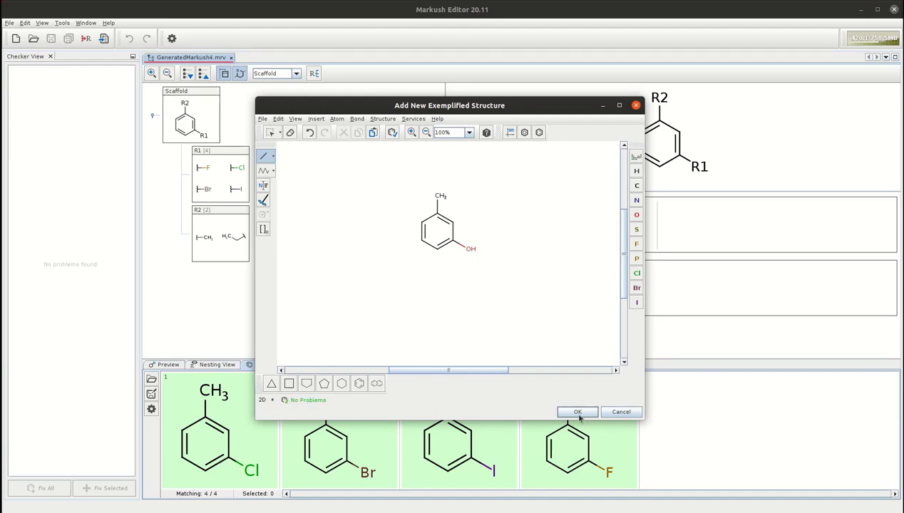
{"action": "left_click", "coordinate": [578, 411]}
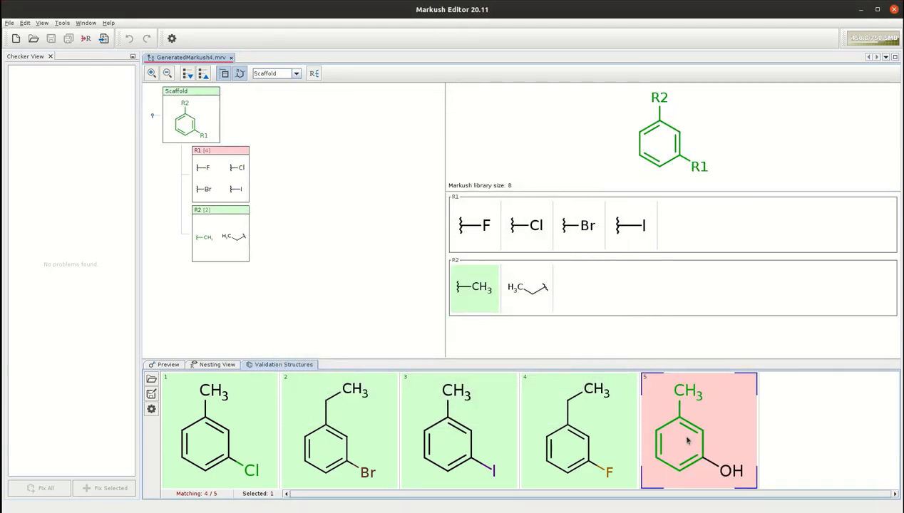
{"action": "mouse_move", "coordinate": [719, 447]}
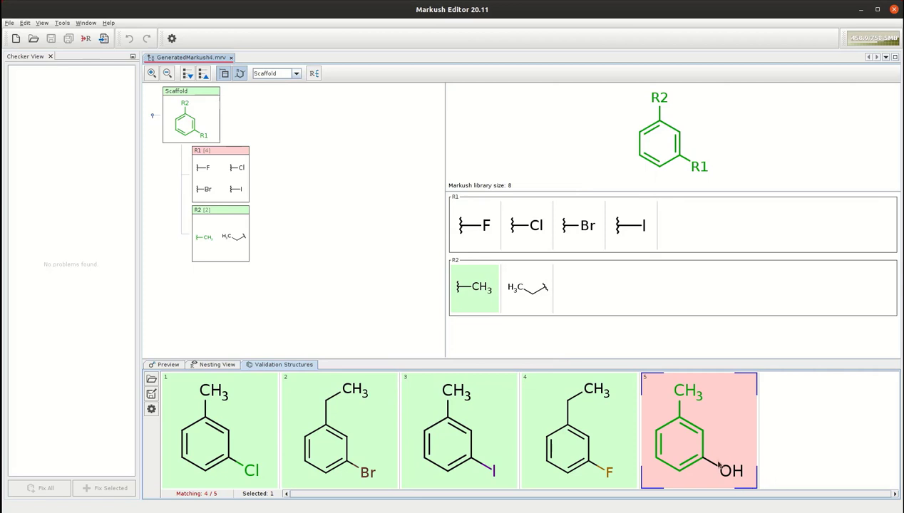
{"action": "mouse_move", "coordinate": [420, 285]}
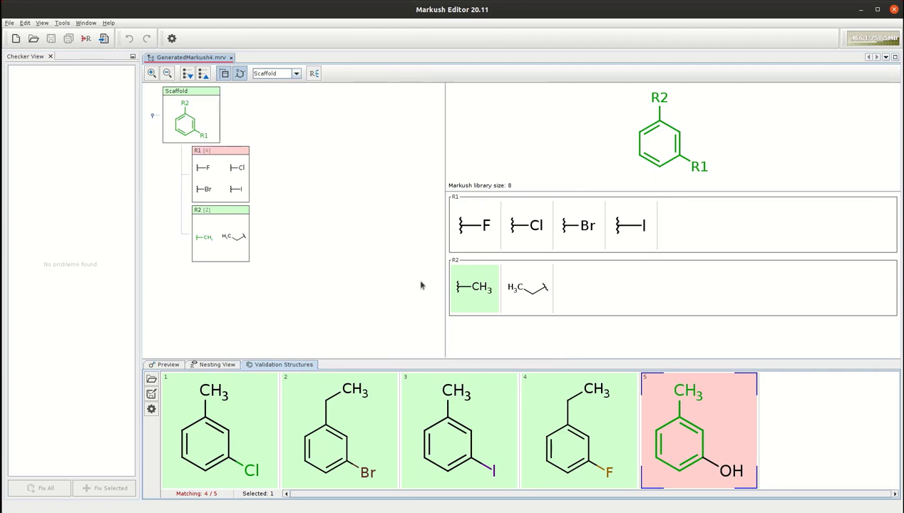
{"action": "mouse_move", "coordinate": [712, 483]}
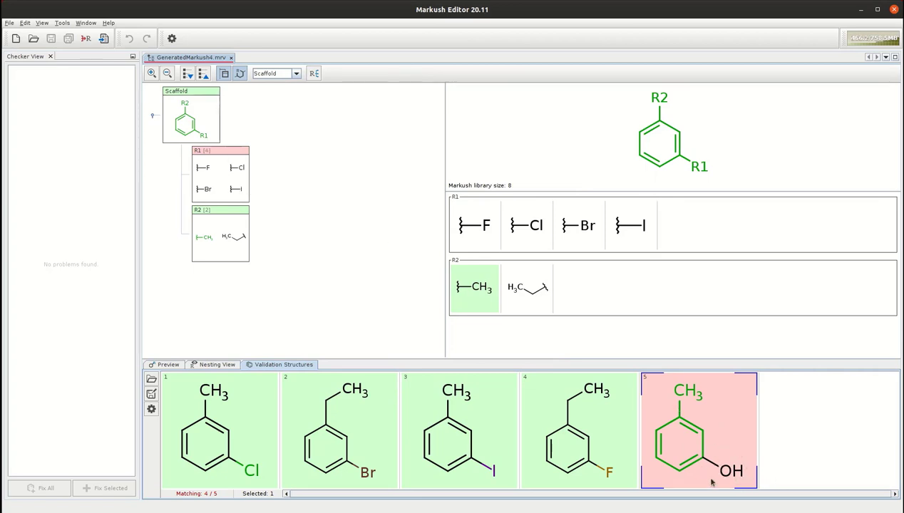
{"action": "mouse_move", "coordinate": [696, 462]}
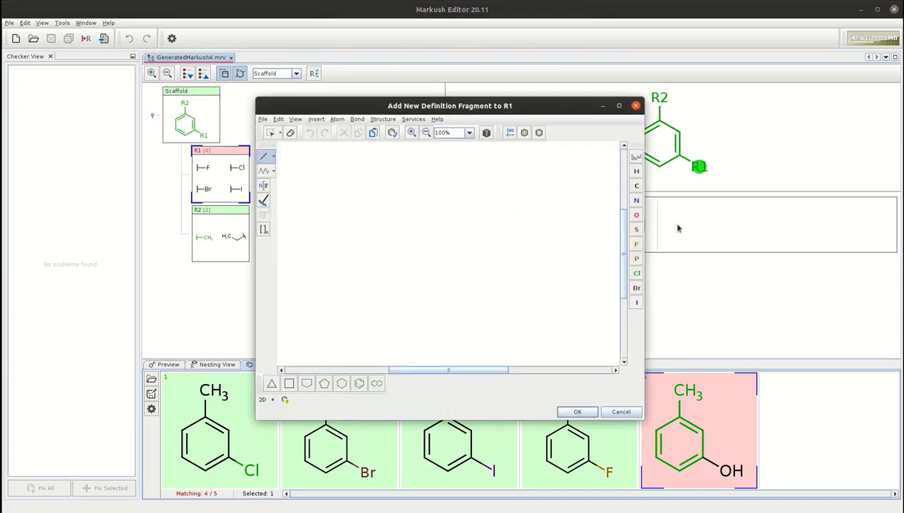
Add a hydroxy (O) fragment to R1 so all five validation compounds match
{"action": "left_click", "coordinate": [637, 214]}
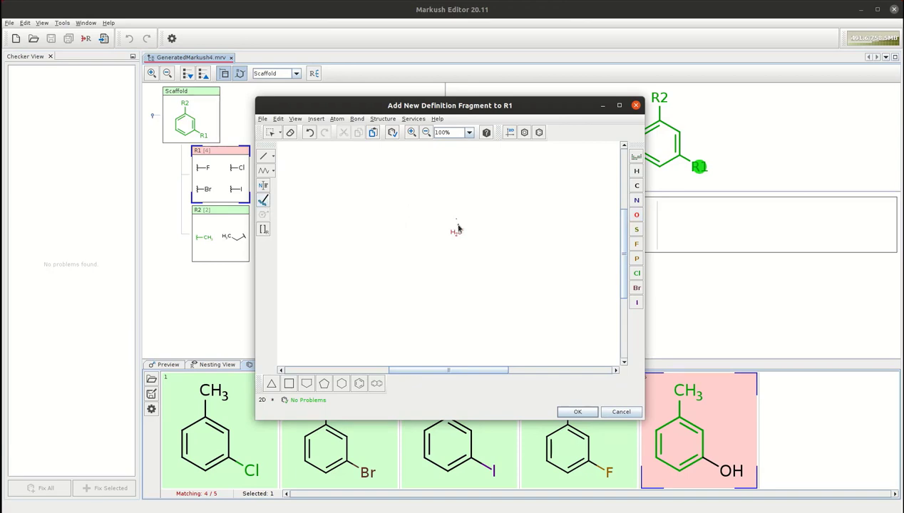
{"action": "left_click", "coordinate": [576, 411]}
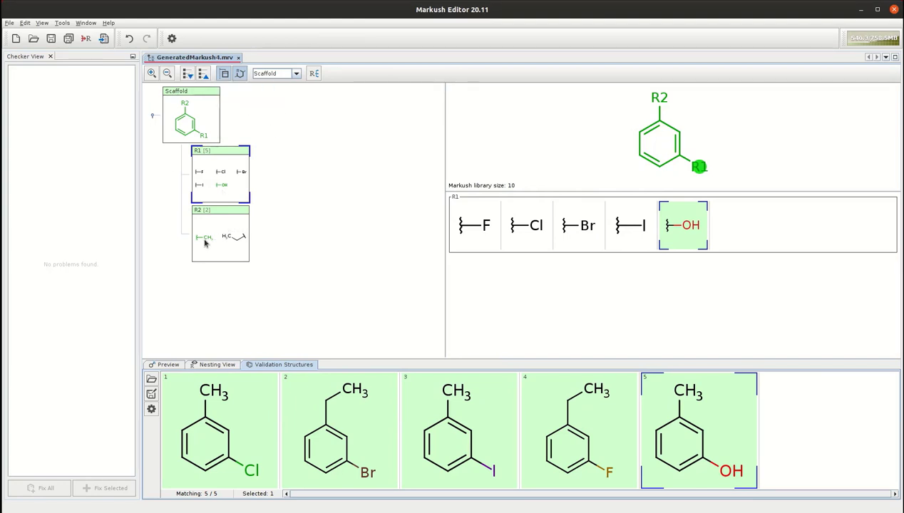
{"action": "mouse_move", "coordinate": [241, 263]}
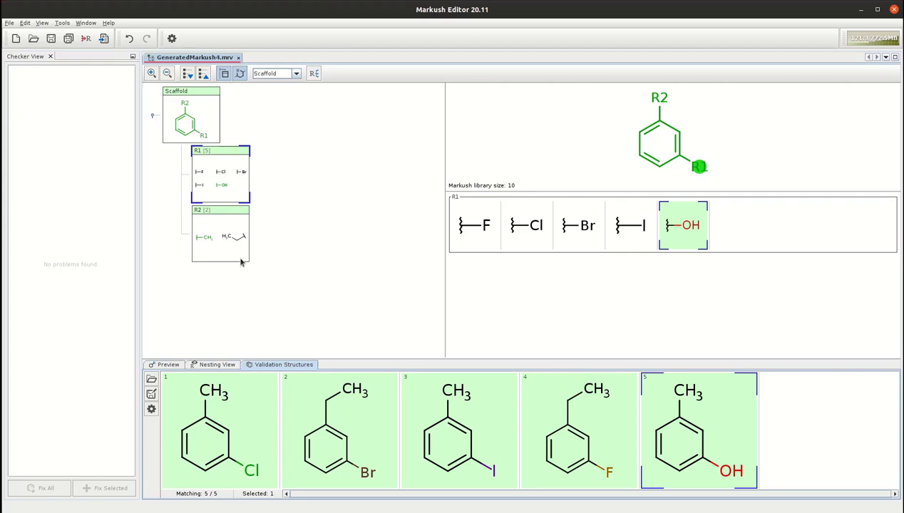
{"action": "mouse_move", "coordinate": [281, 281]}
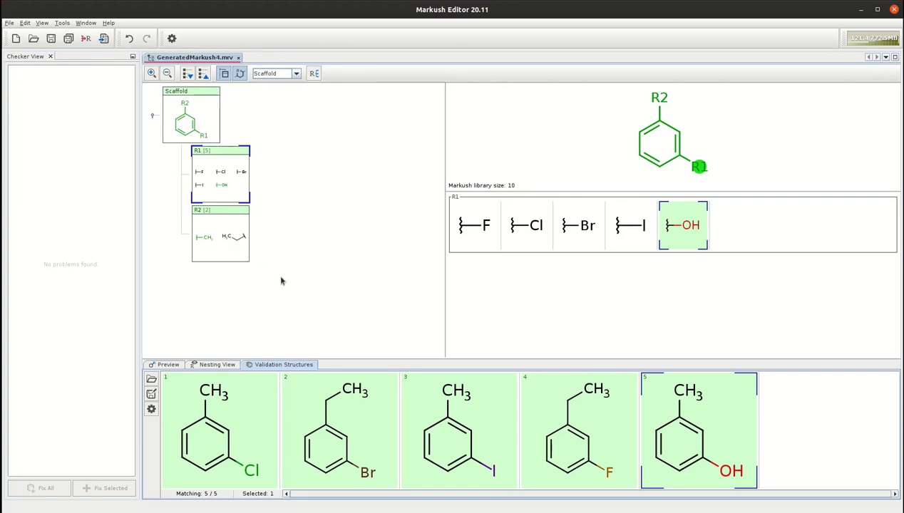
{"action": "mouse_move", "coordinate": [228, 243]}
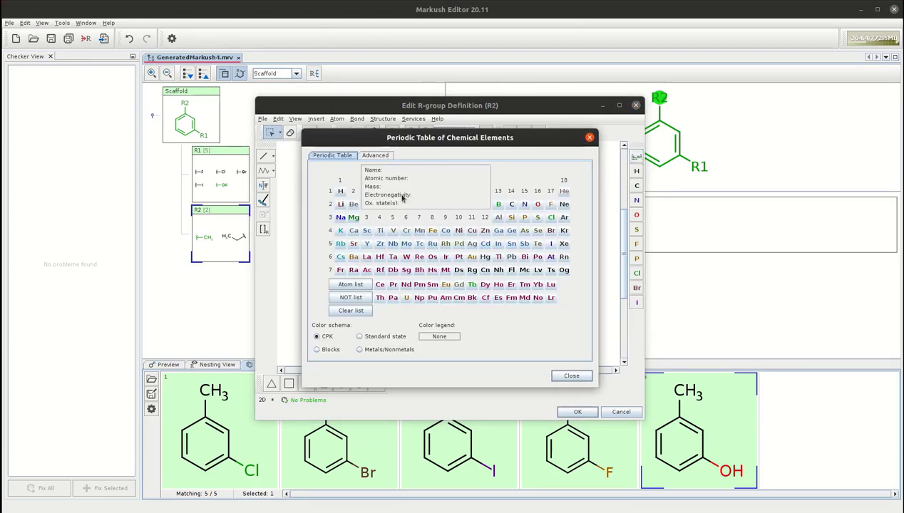
{"action": "left_click", "coordinate": [375, 154]}
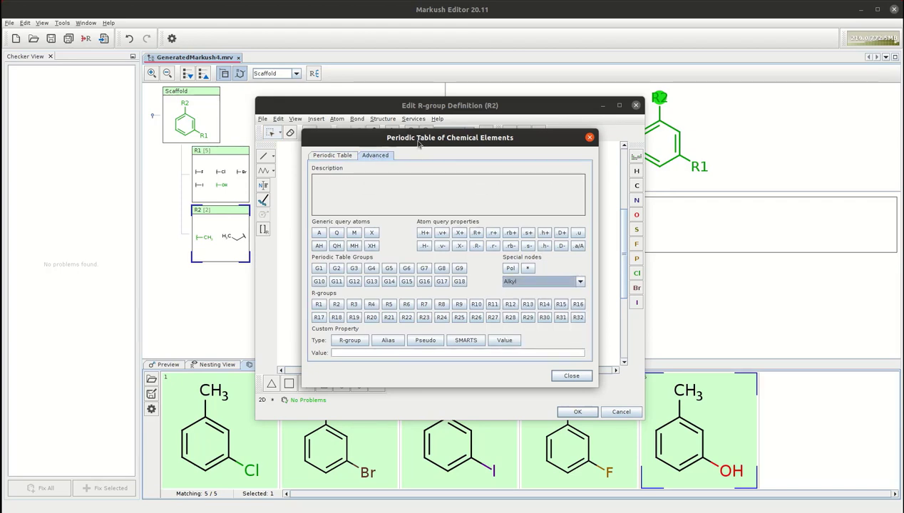
{"action": "left_click_drag", "start_coordinate": [428, 137], "coordinate": [570, 203]}
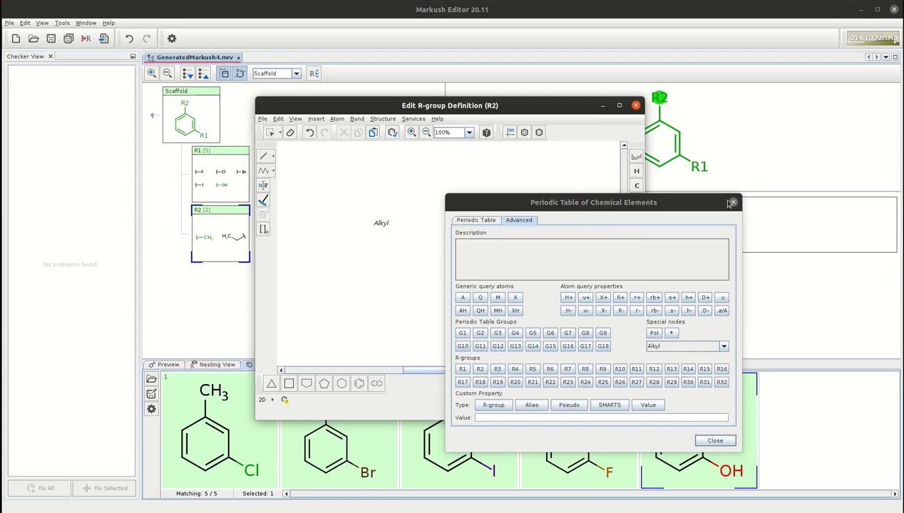
{"action": "left_click", "coordinate": [733, 202]}
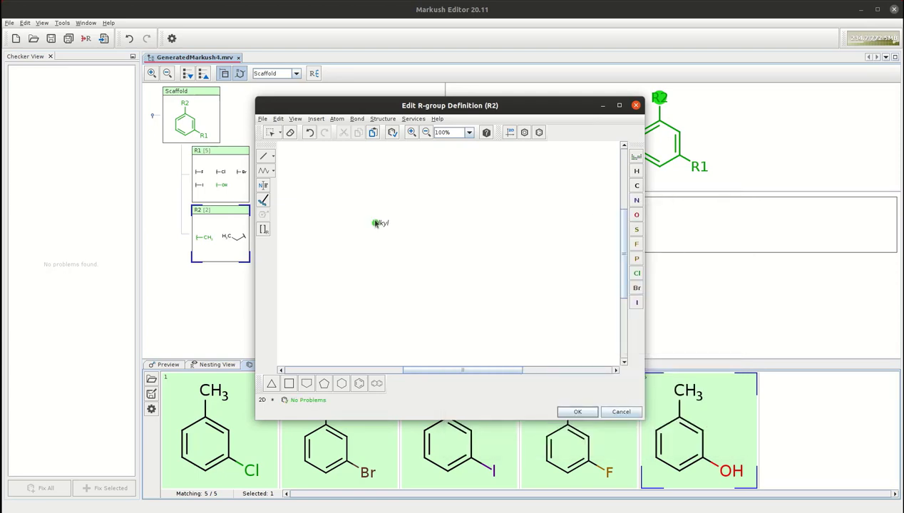
{"action": "right_click", "coordinate": [376, 223]}
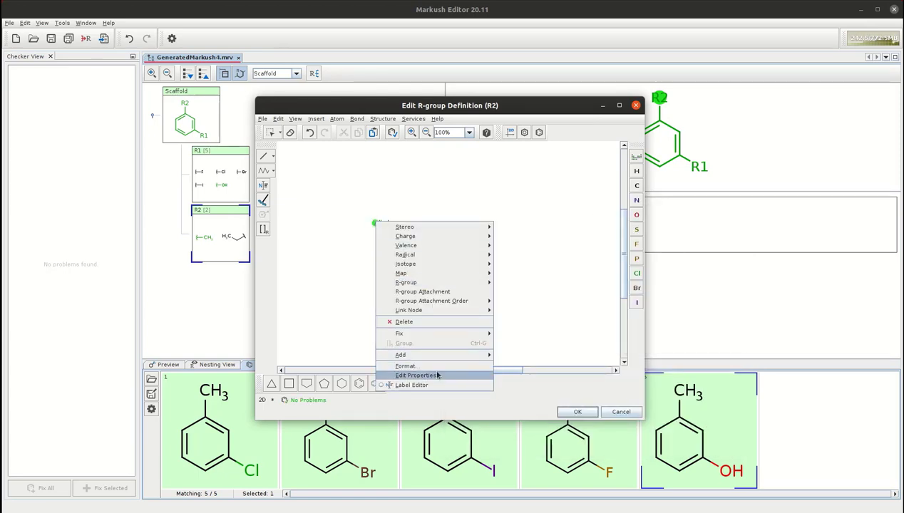
{"action": "left_click", "coordinate": [416, 376]}
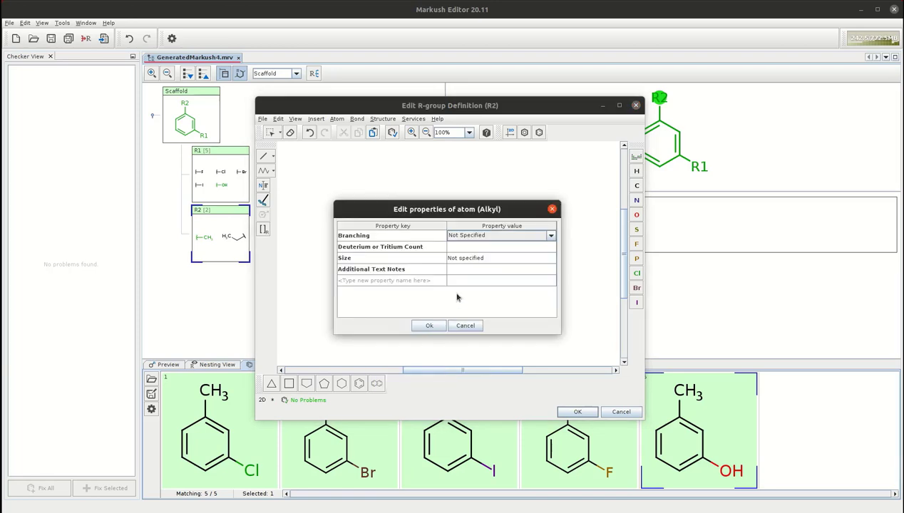
{"action": "left_click", "coordinate": [500, 268]}
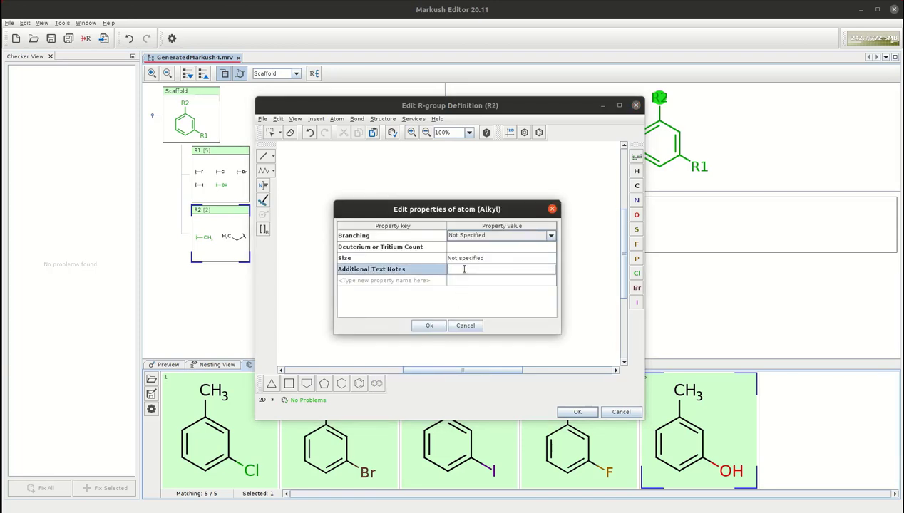
{"action": "type", "text": "C1-"}
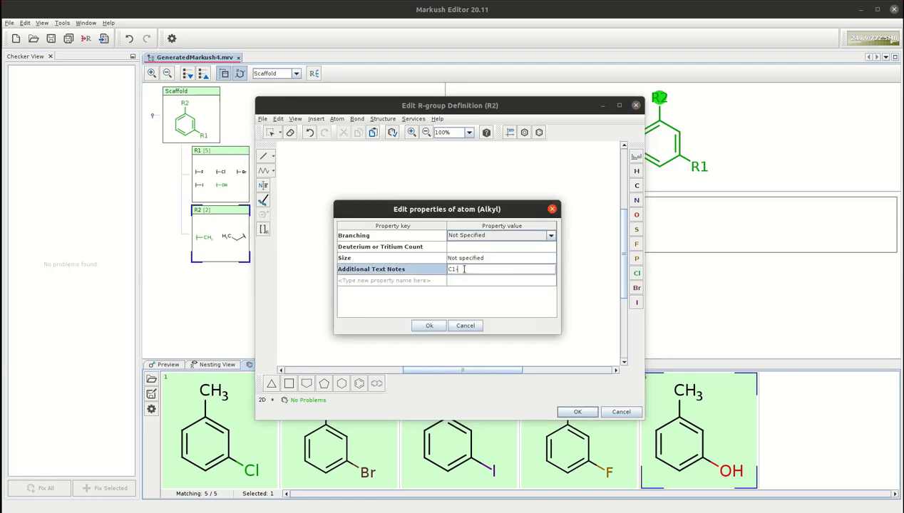
{"action": "left_click", "coordinate": [428, 325]}
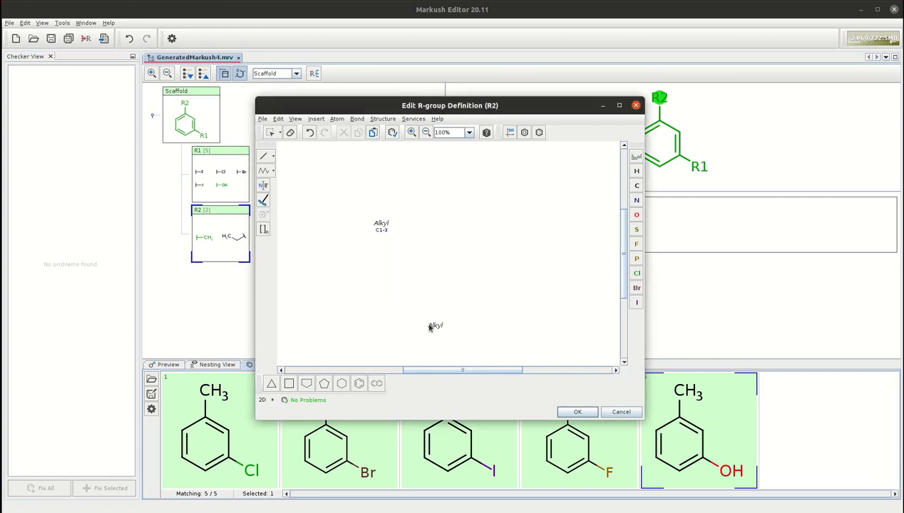
{"action": "left_click", "coordinate": [576, 412]}
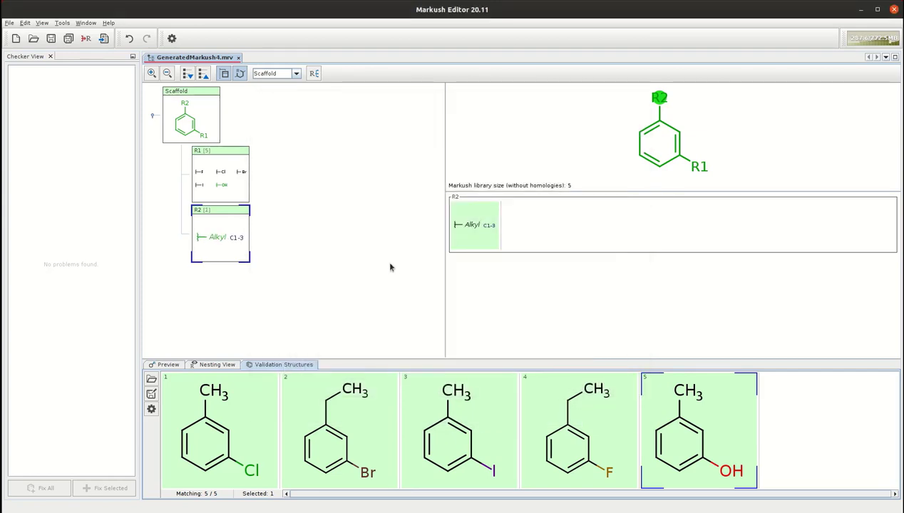
{"action": "mouse_move", "coordinate": [454, 419]}
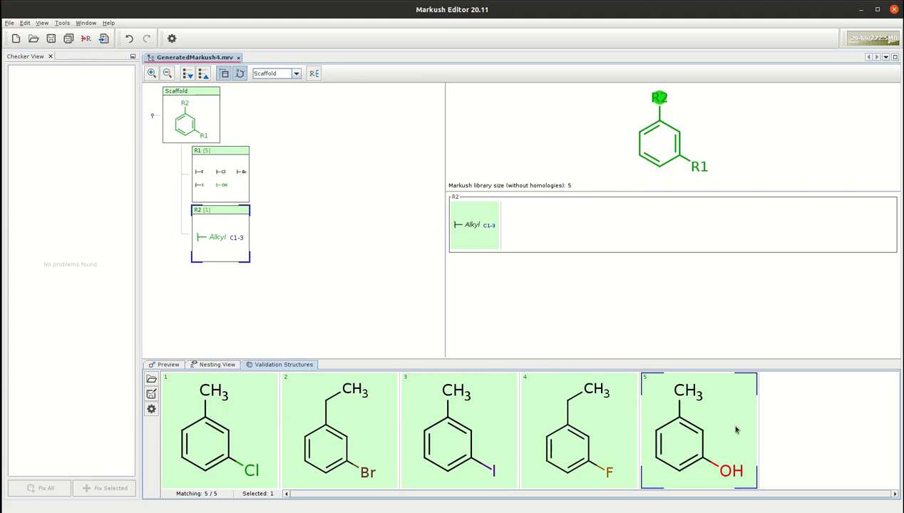
{"action": "mouse_move", "coordinate": [208, 171]}
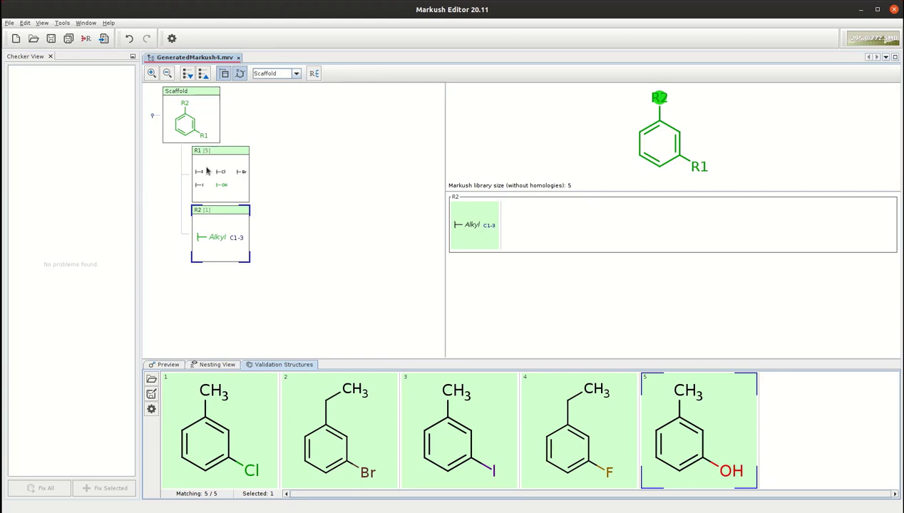
{"action": "mouse_move", "coordinate": [102, 39]}
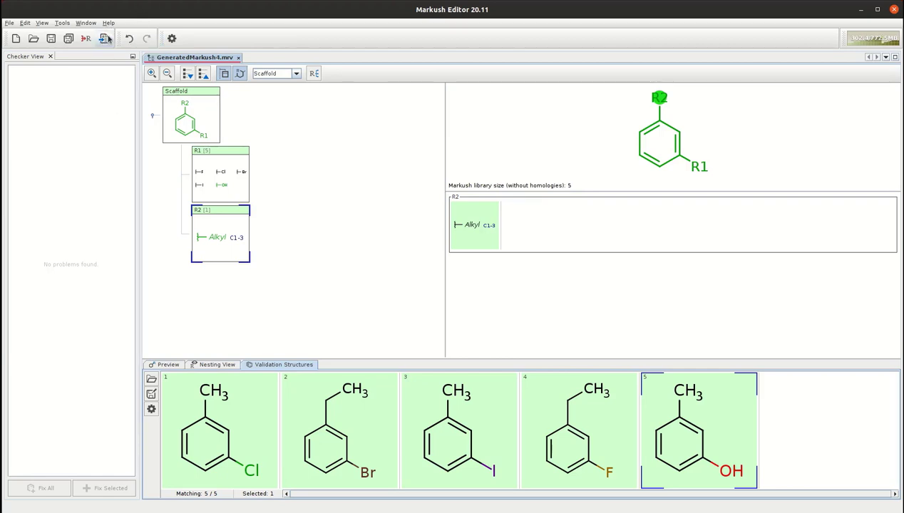
{"action": "mouse_move", "coordinate": [104, 39]}
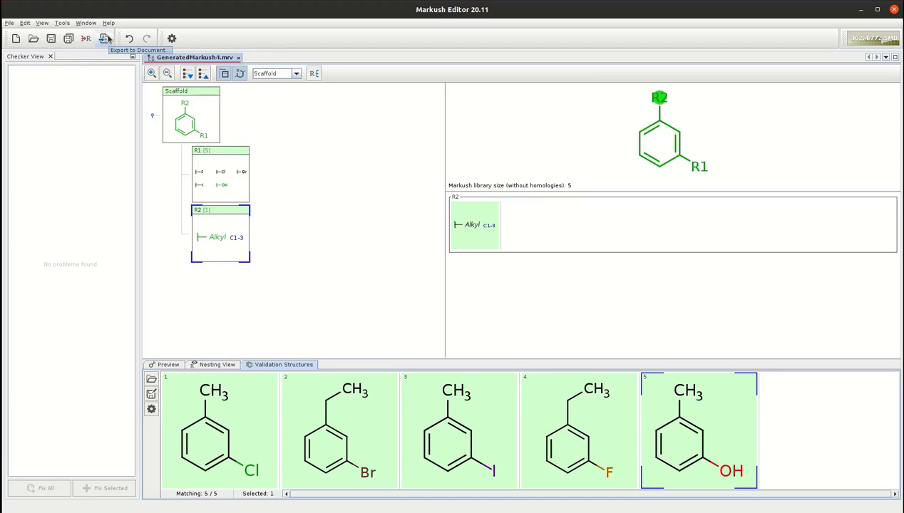
Export the Markush as DOCX claim document test on the Desktop, overwriting the existing test.docx
{"action": "left_click", "coordinate": [103, 37]}
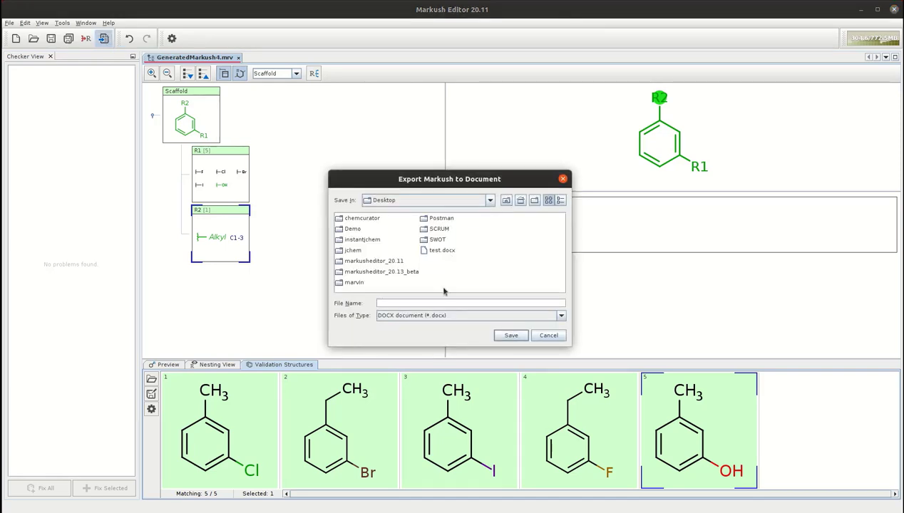
{"action": "type", "text": "test"}
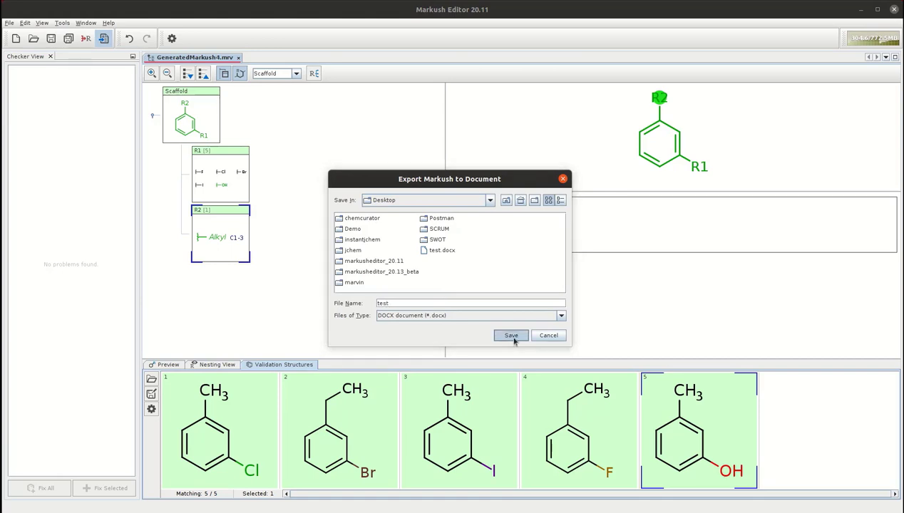
{"action": "left_click", "coordinate": [510, 337]}
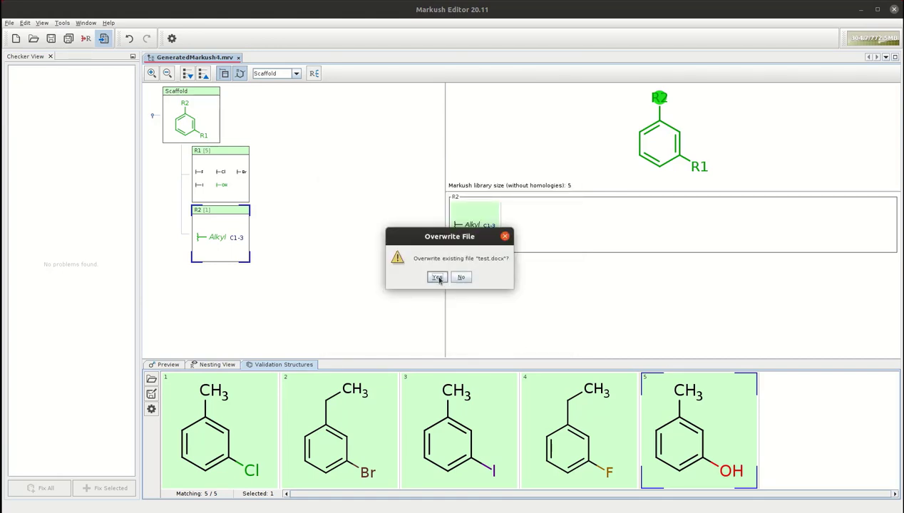
{"action": "left_click", "coordinate": [437, 277]}
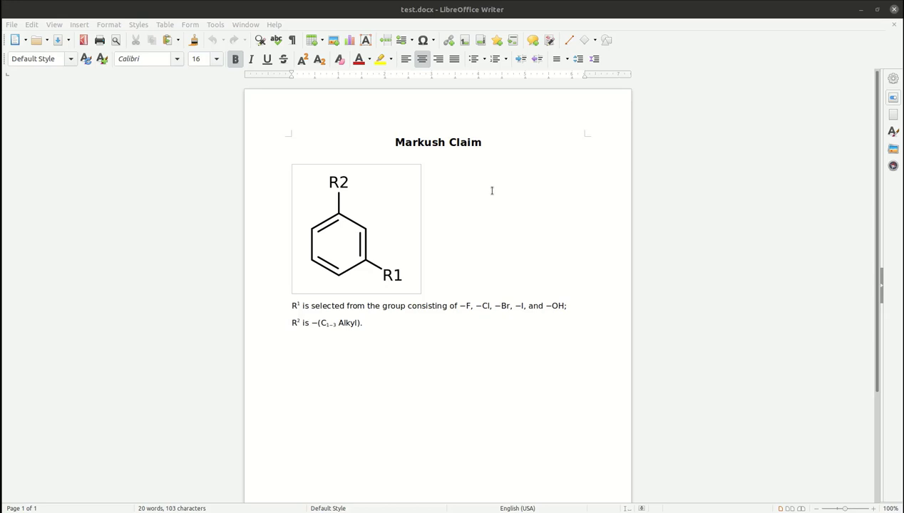
{"action": "mouse_move", "coordinate": [699, 25]}
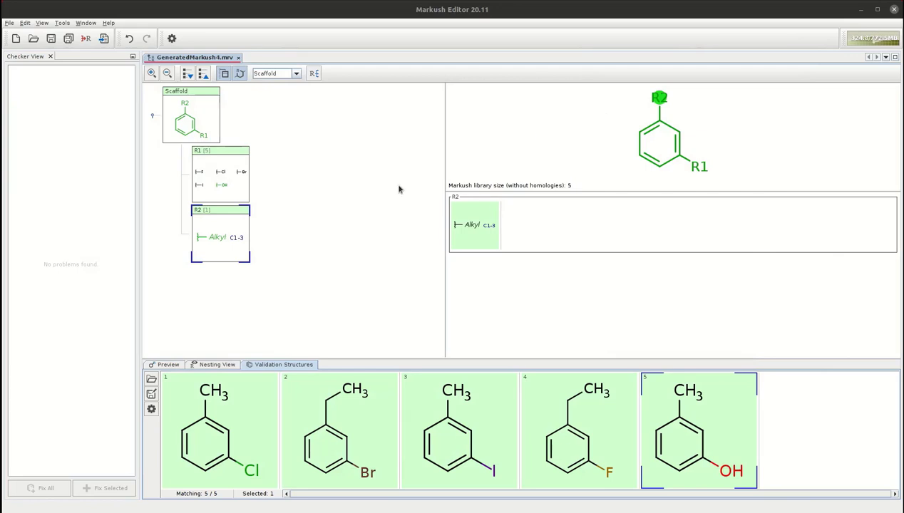
{"action": "mouse_move", "coordinate": [179, 260]}
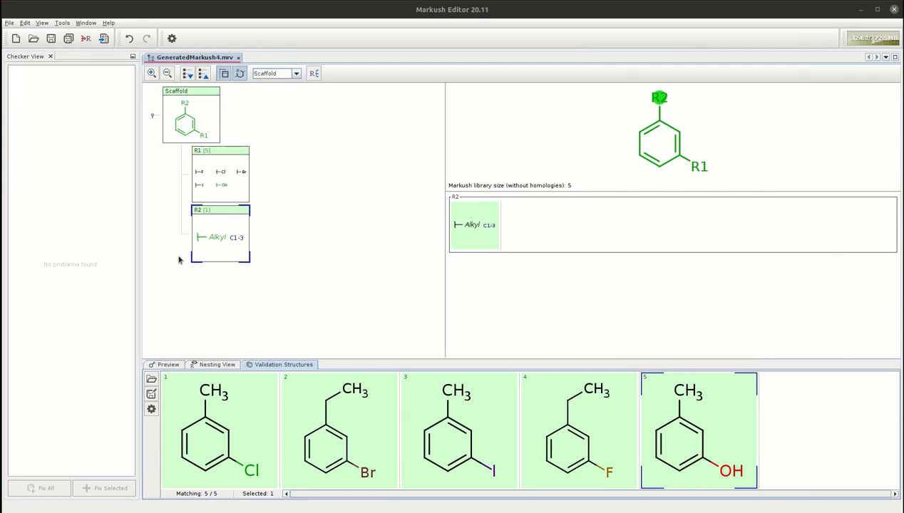
{"action": "mouse_move", "coordinate": [293, 197]}
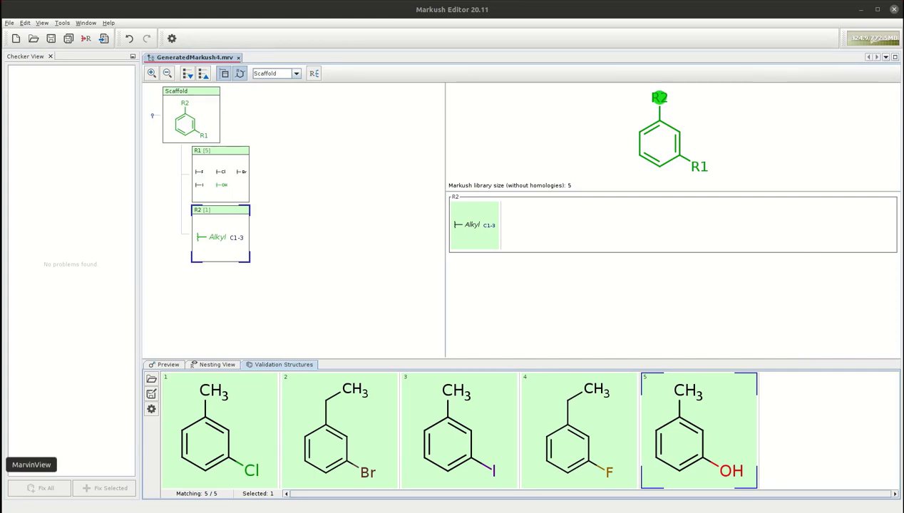
{"action": "left_click", "coordinate": [128, 87]}
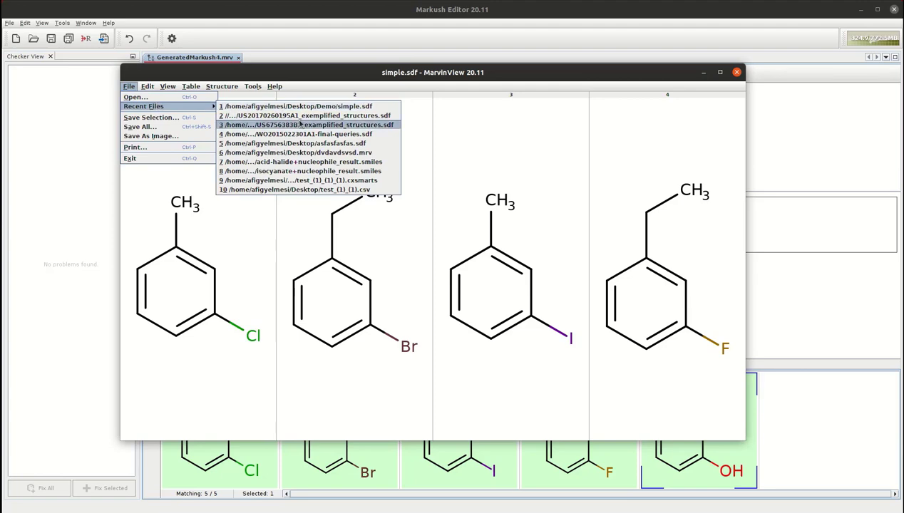
{"action": "mouse_move", "coordinate": [307, 115]}
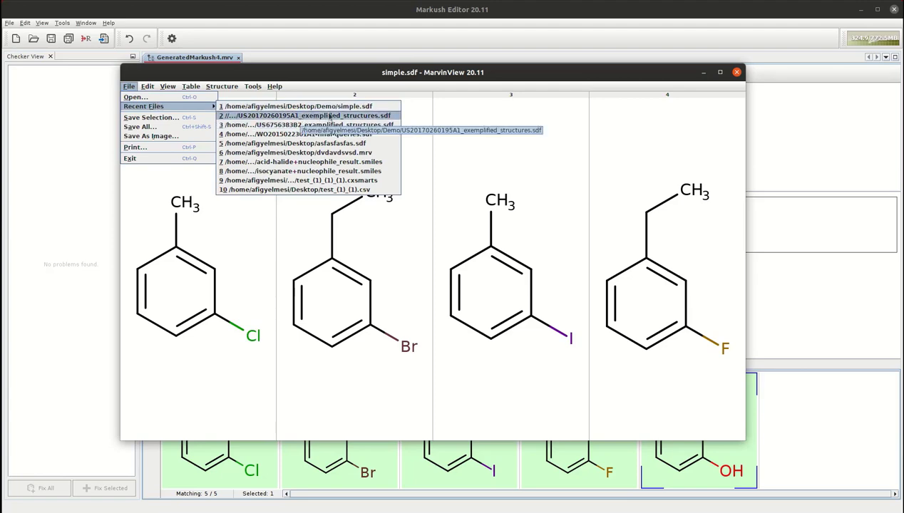
{"action": "left_click", "coordinate": [306, 116]}
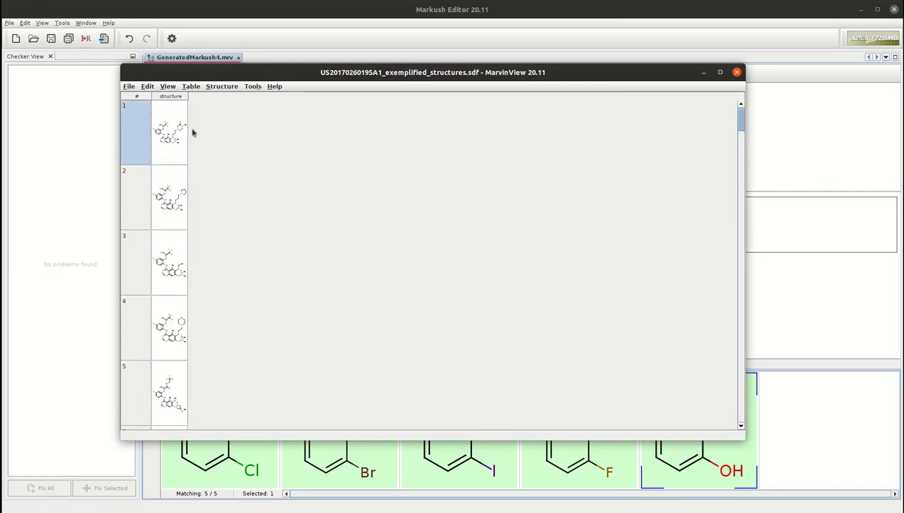
{"action": "mouse_move", "coordinate": [189, 130]}
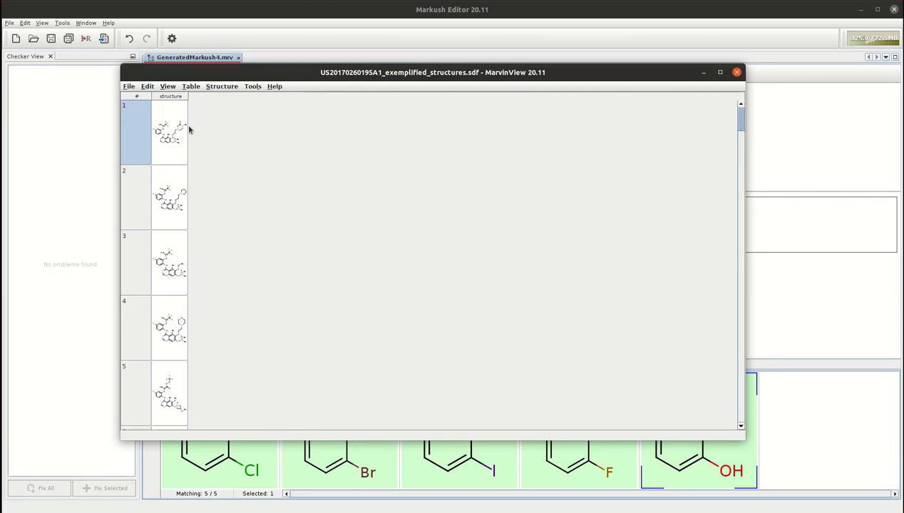
{"action": "mouse_move", "coordinate": [186, 111]}
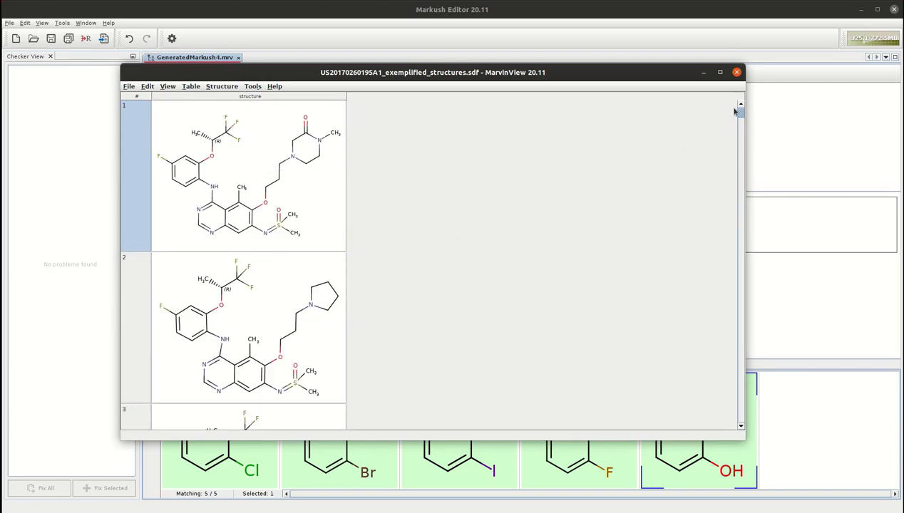
{"action": "scroll", "scroll_direction": "down", "scroll_amount": 3}
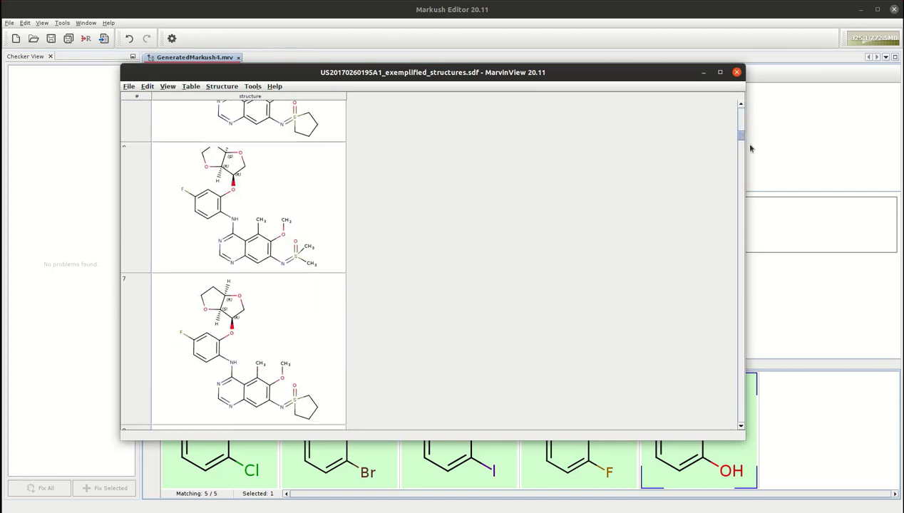
{"action": "scroll", "scroll_direction": "down", "scroll_amount": 3}
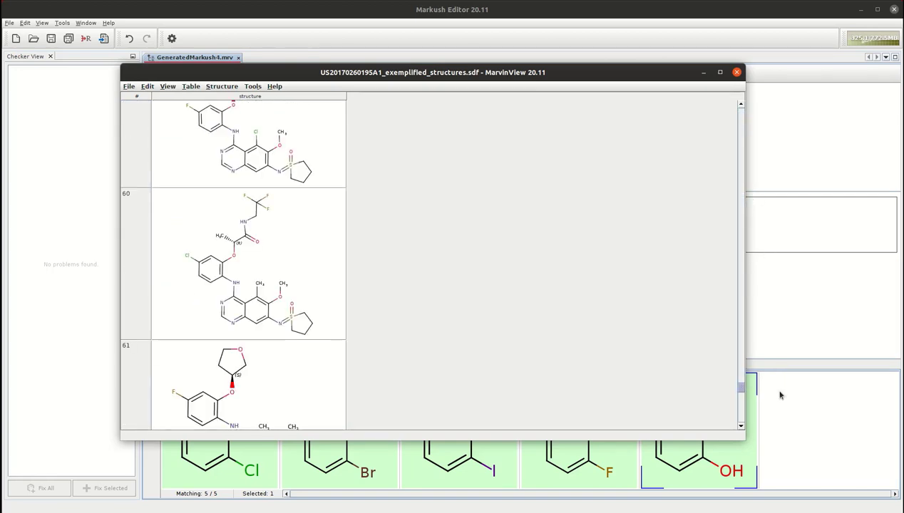
{"action": "scroll", "scroll_direction": "down", "scroll_amount": 3}
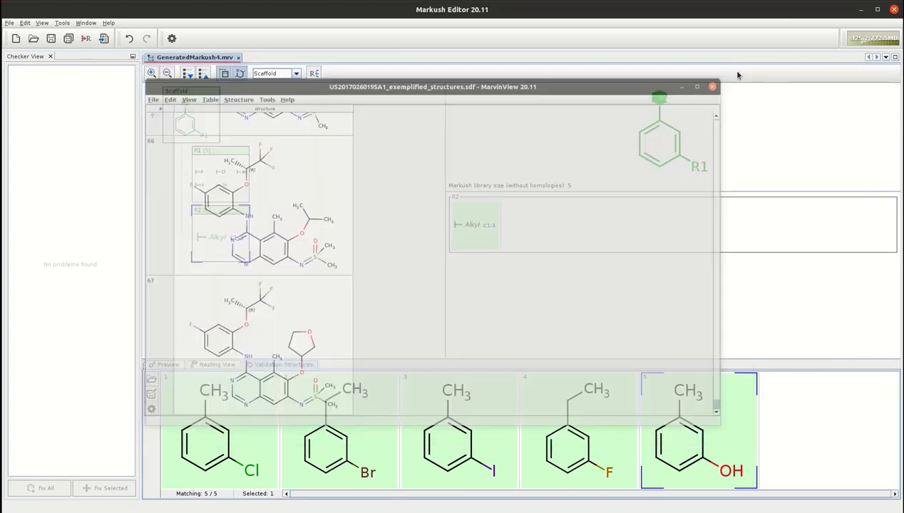
Close the GeneratedMarkush4 document, answering the save prompt, and start a new composition
{"action": "left_click", "coordinate": [712, 87]}
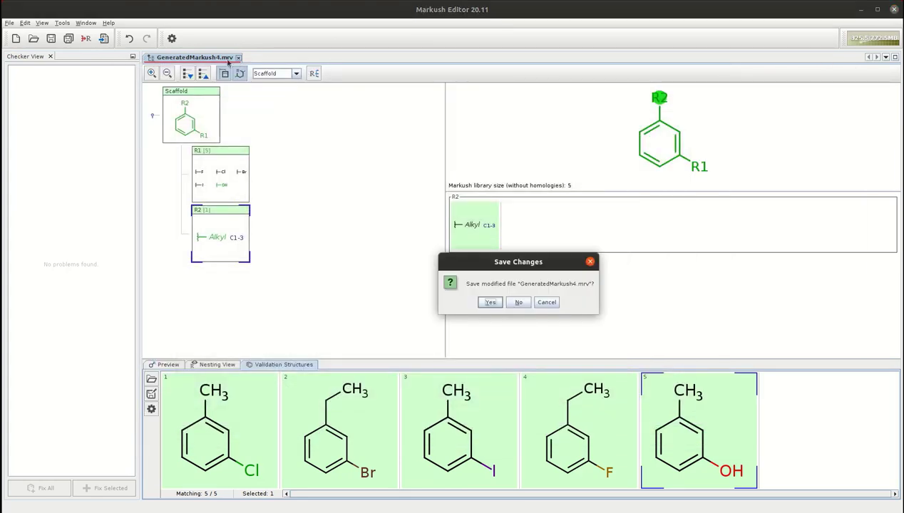
{"action": "left_click", "coordinate": [519, 303]}
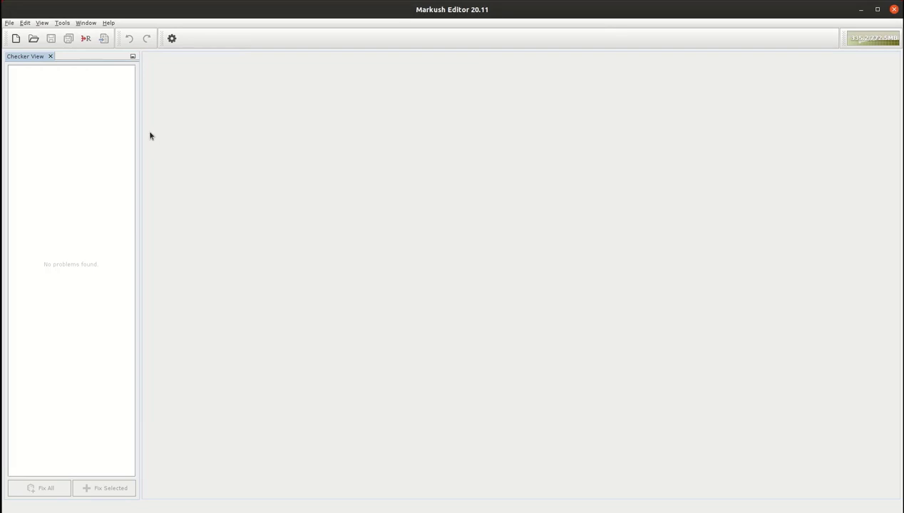
{"action": "left_click", "coordinate": [85, 37]}
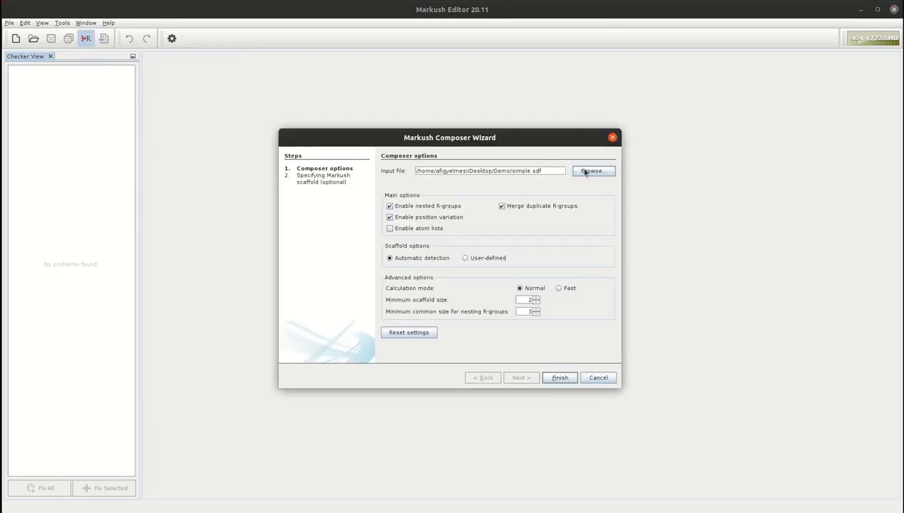
{"action": "left_click", "coordinate": [592, 171]}
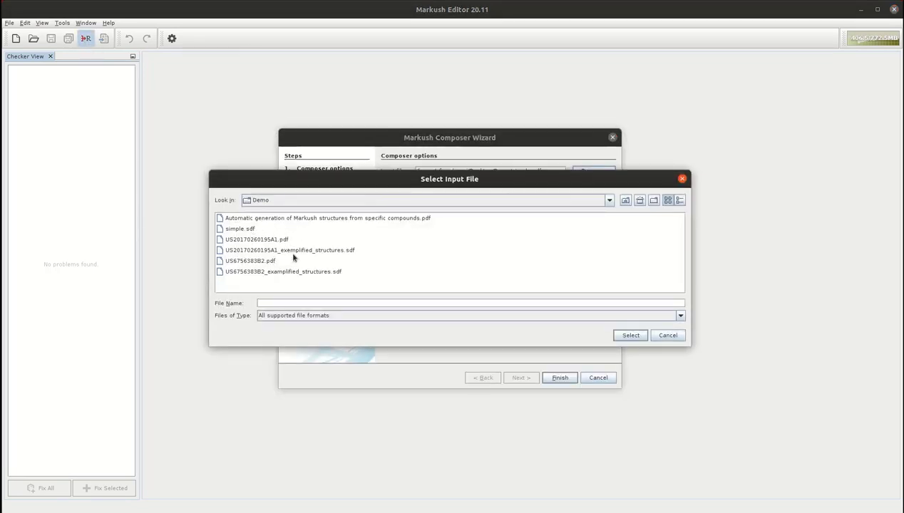
{"action": "left_click", "coordinate": [288, 251]}
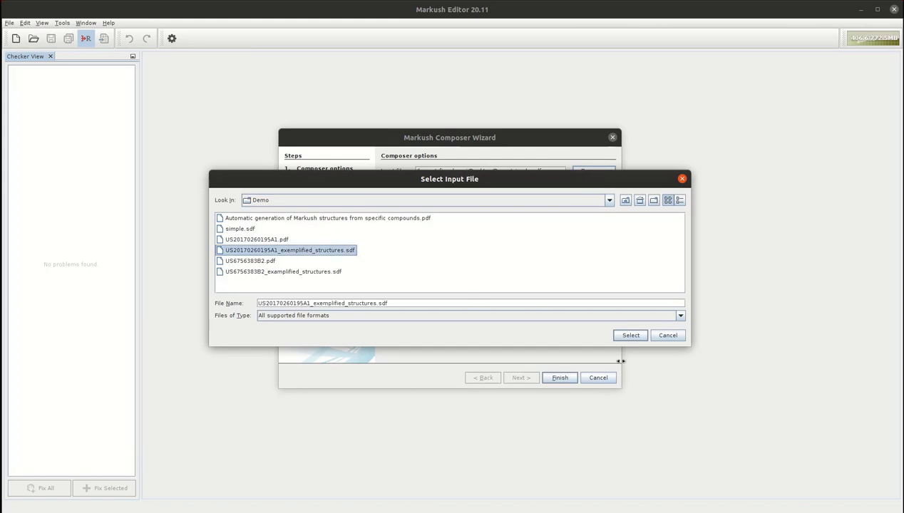
{"action": "left_click", "coordinate": [631, 335]}
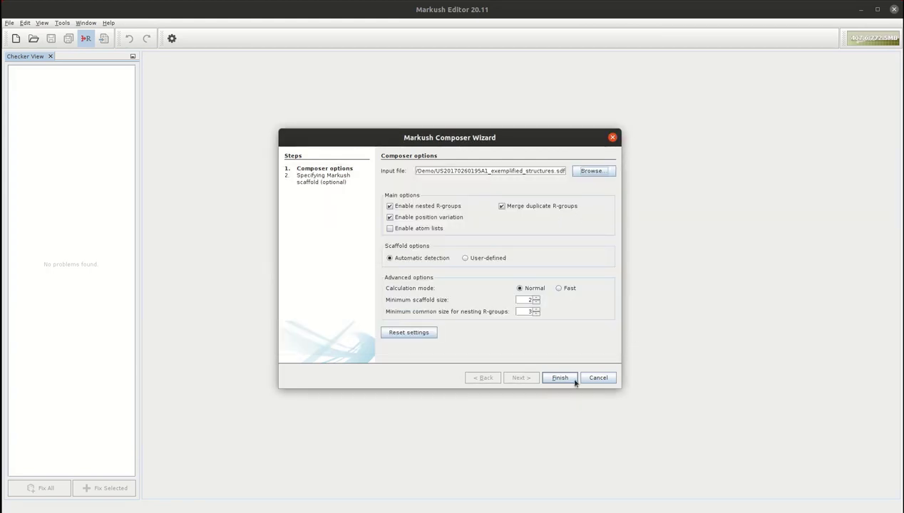
{"action": "left_click", "coordinate": [559, 378]}
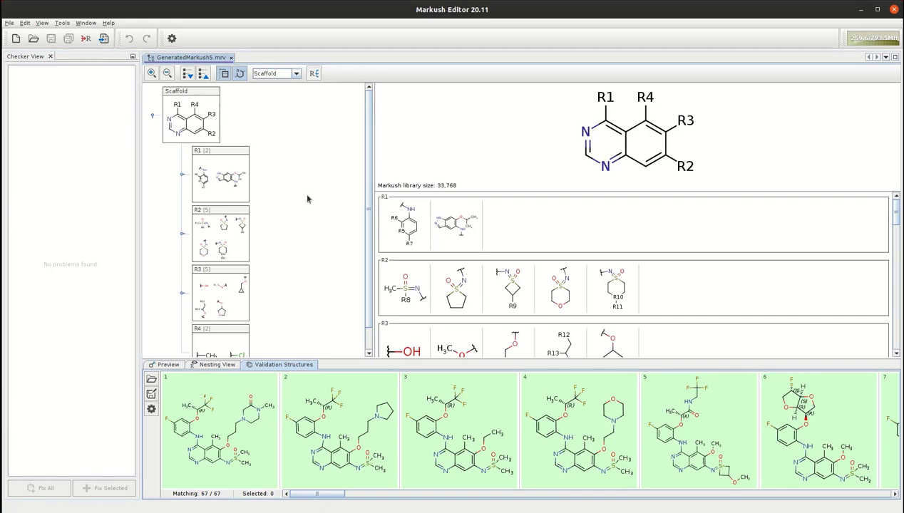
Expand the Markush tree to show the nested R-group hierarchy under R1–R4
{"action": "scroll", "scroll_direction": "down", "scroll_amount": 3}
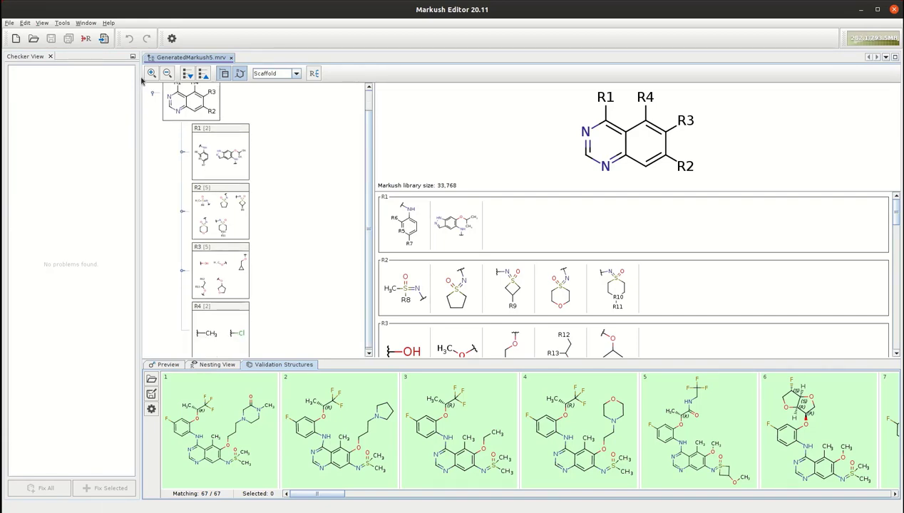
{"action": "mouse_move", "coordinate": [189, 74]}
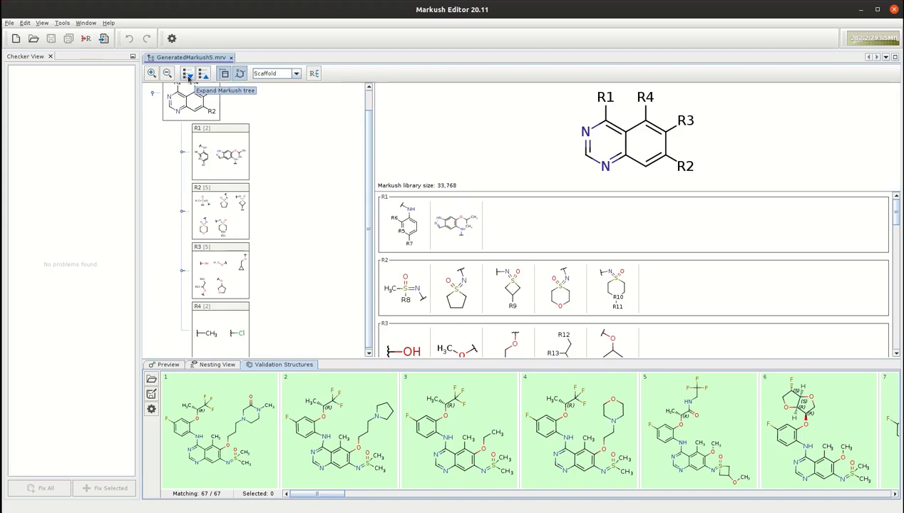
{"action": "left_click", "coordinate": [188, 73]}
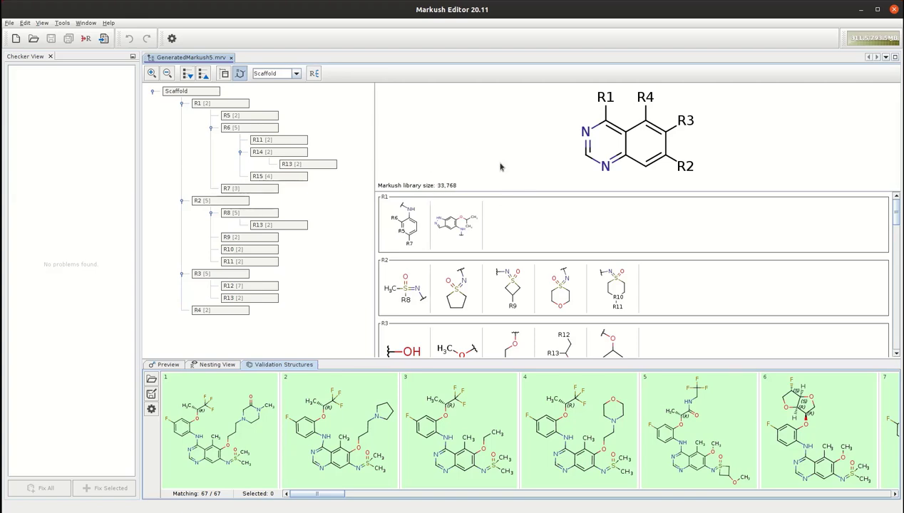
{"action": "mouse_move", "coordinate": [363, 170]}
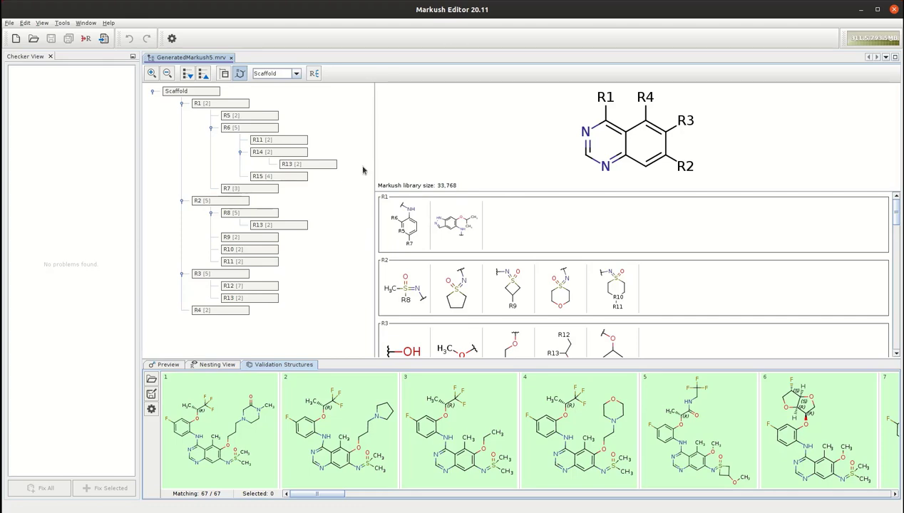
{"action": "left_click", "coordinate": [339, 428]}
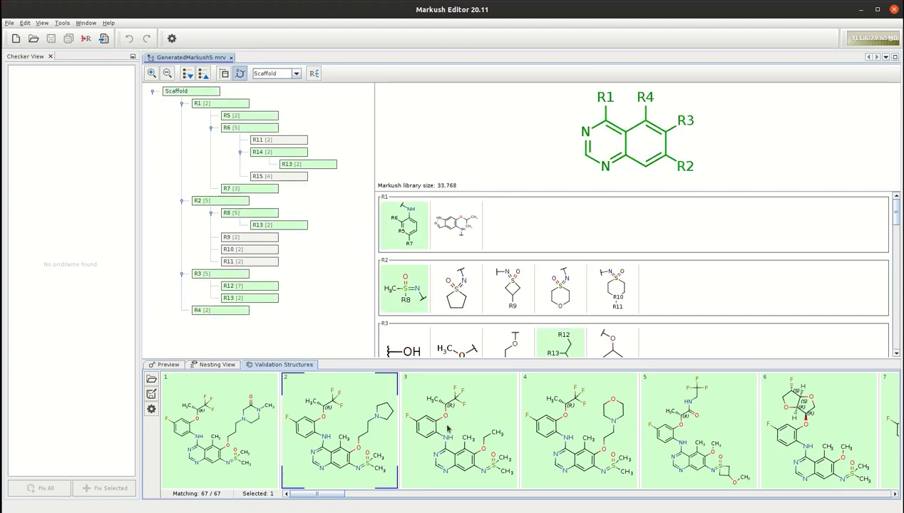
{"action": "left_click", "coordinate": [219, 427]}
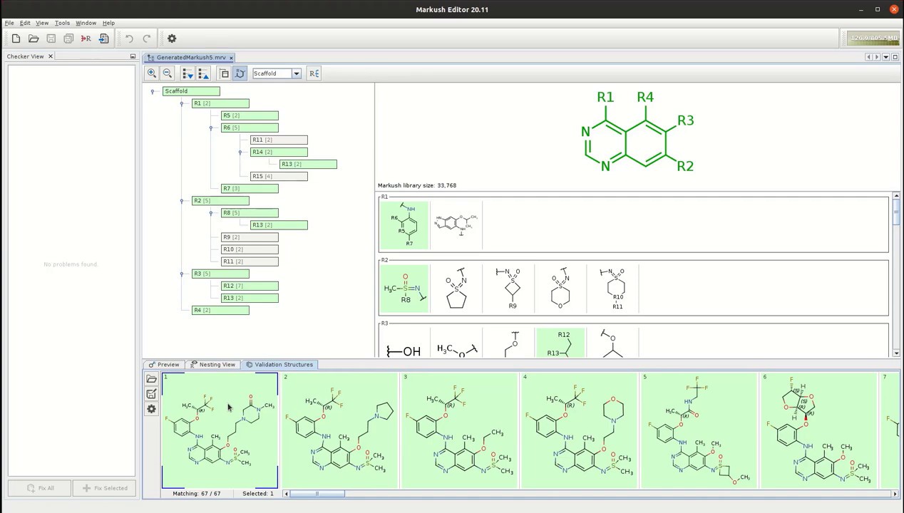
{"action": "mouse_move", "coordinate": [890, 228]}
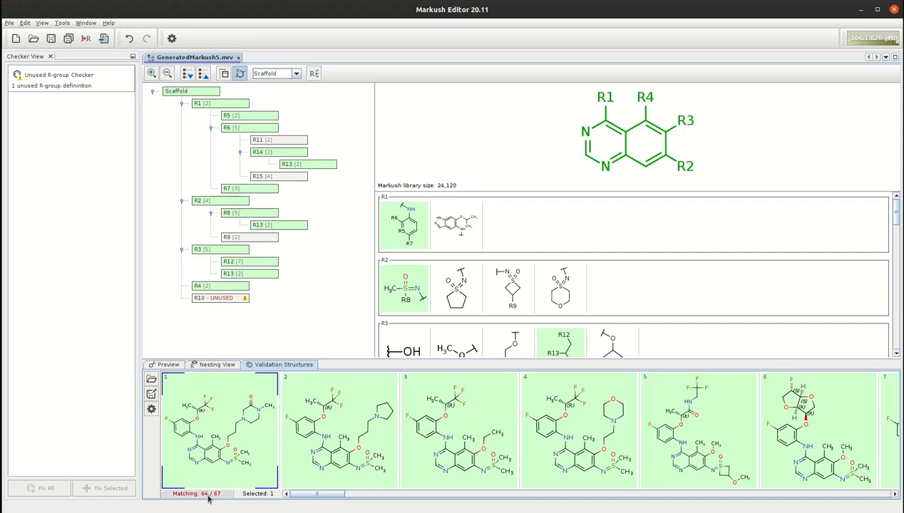
{"action": "mouse_move", "coordinate": [210, 496]}
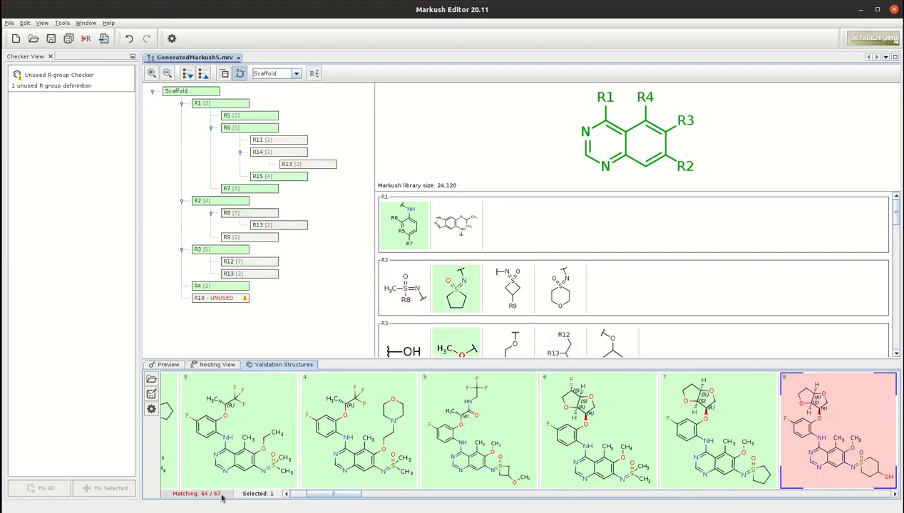
{"action": "mouse_move", "coordinate": [353, 496]}
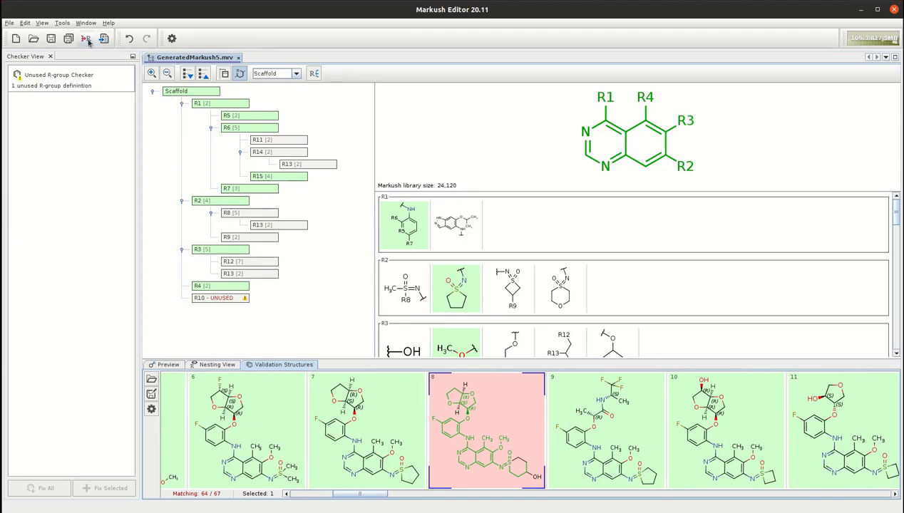
{"action": "left_click", "coordinate": [40, 488]}
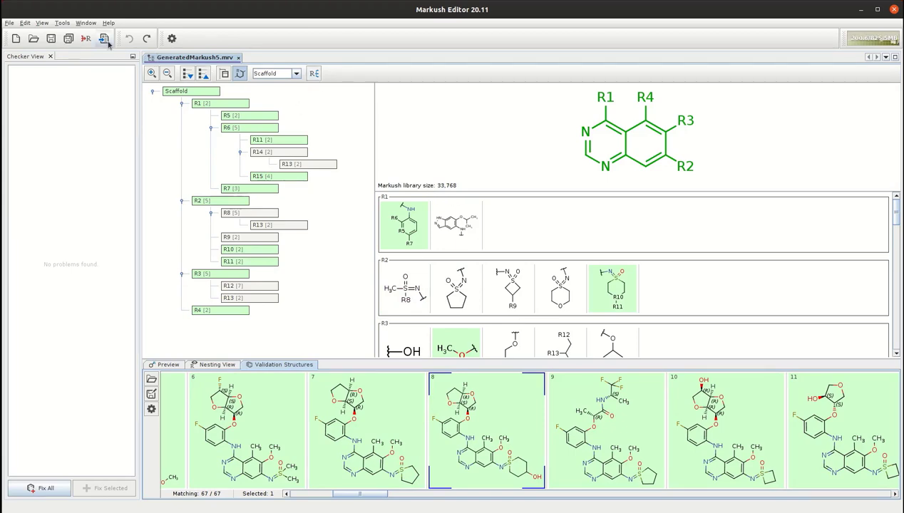
{"action": "mouse_move", "coordinate": [104, 38]}
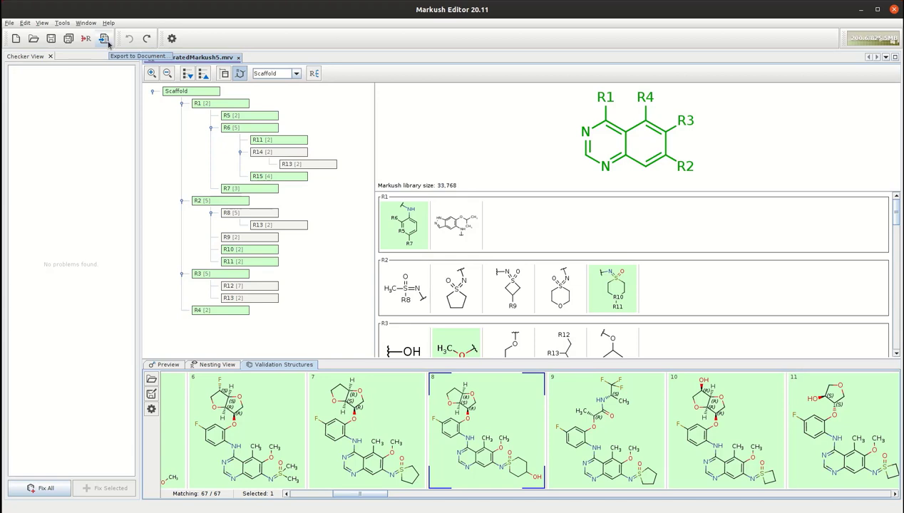
Export the quinazoline Markush to a DOCX document named test on the Desktop
{"action": "left_click", "coordinate": [103, 37]}
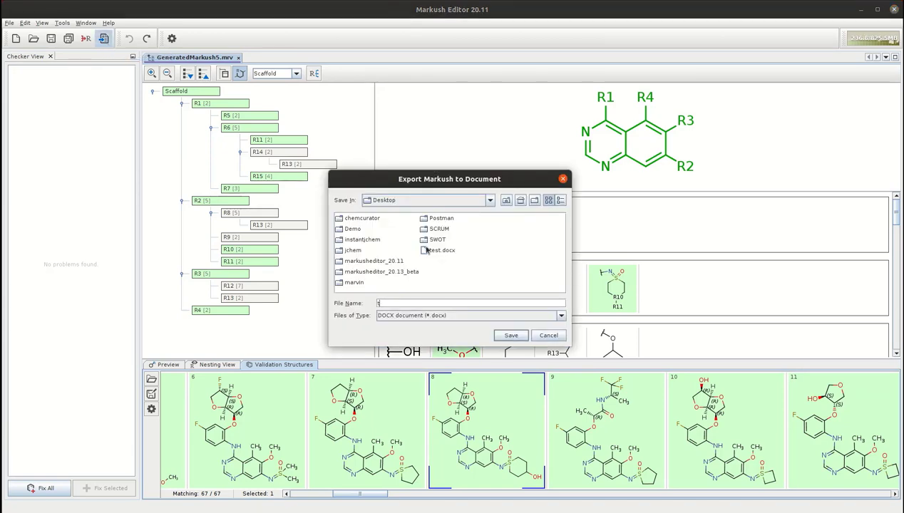
{"action": "type", "text": "test"}
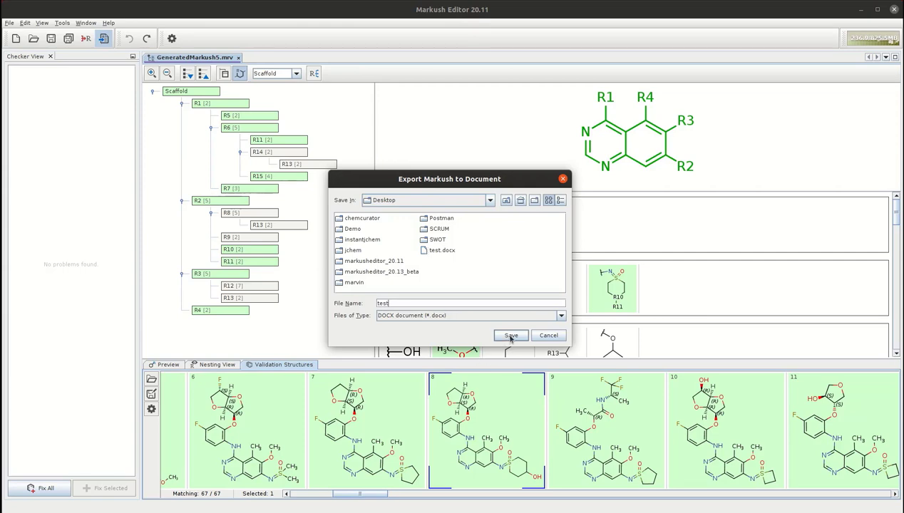
{"action": "left_click", "coordinate": [511, 337]}
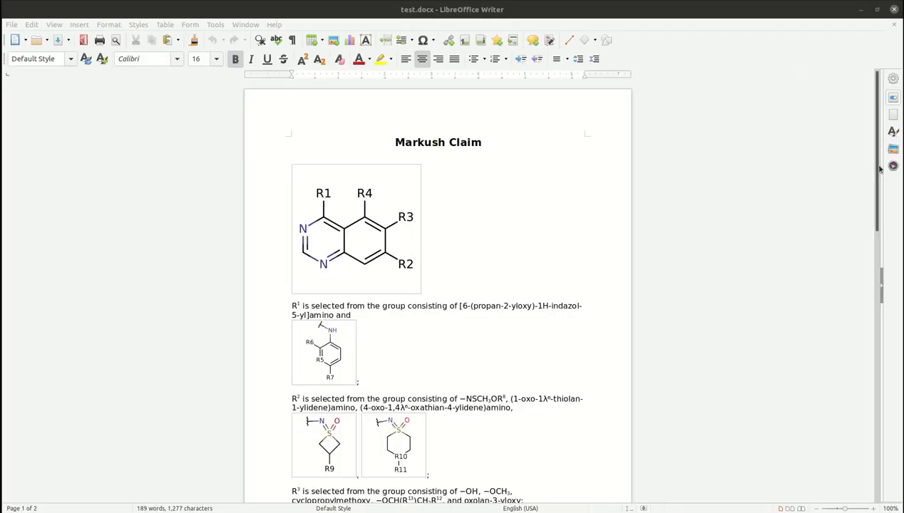
{"action": "scroll", "scroll_direction": "down", "scroll_amount": 3}
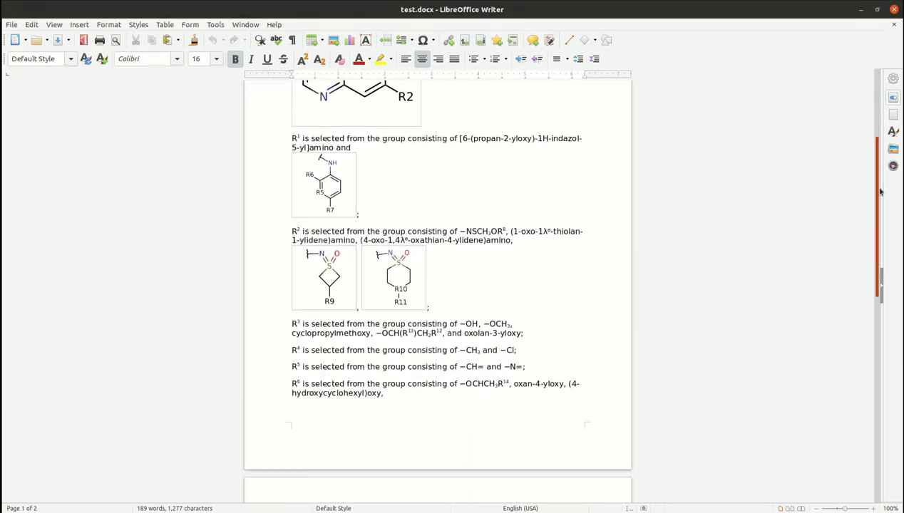
{"action": "scroll", "scroll_direction": "down", "scroll_amount": 3}
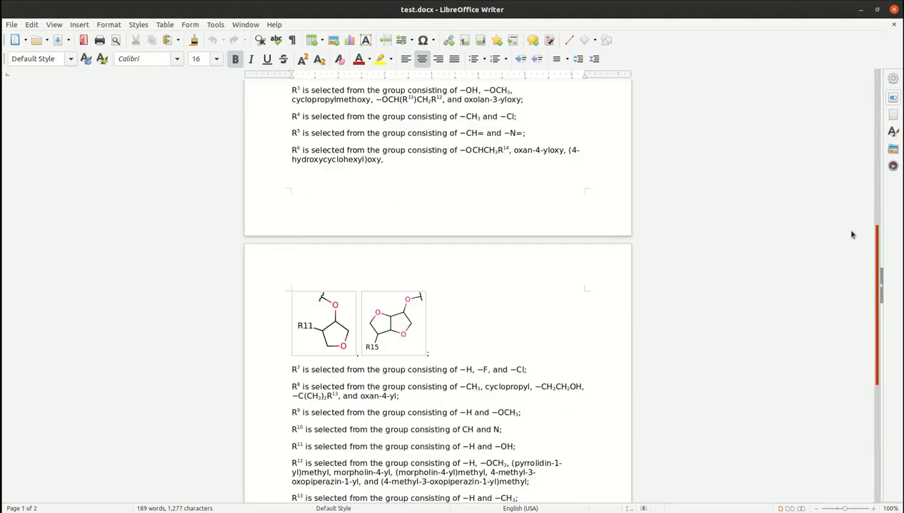
{"action": "scroll", "scroll_direction": "up", "scroll_amount": 3}
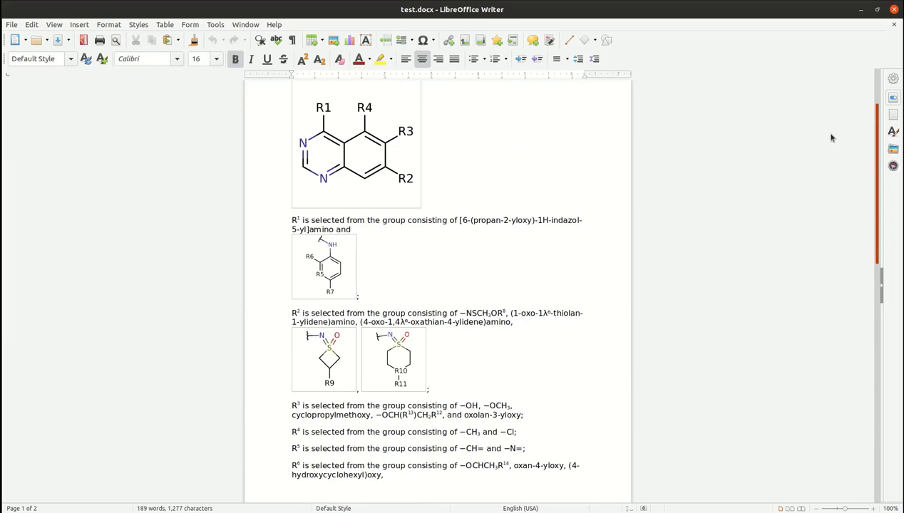
{"action": "scroll", "scroll_direction": "down", "scroll_amount": 3}
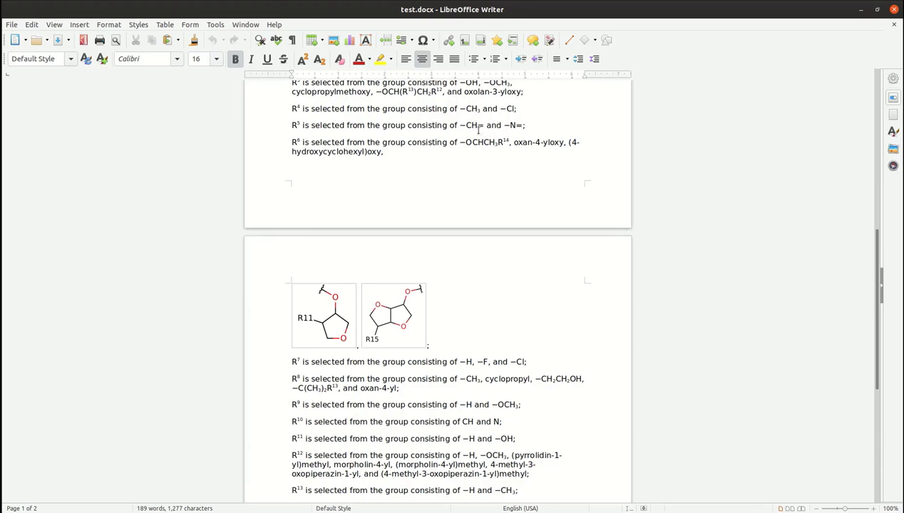
{"action": "mouse_move", "coordinate": [539, 138]}
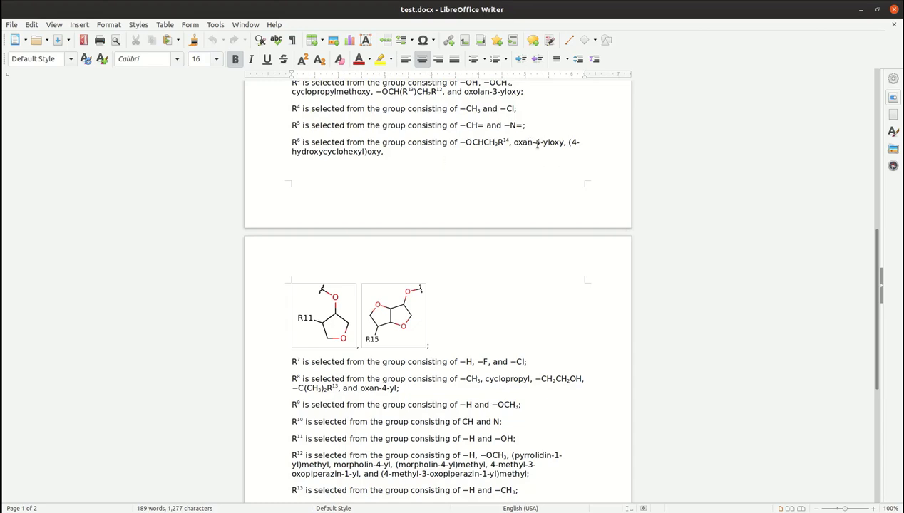
{"action": "mouse_move", "coordinate": [842, 330]}
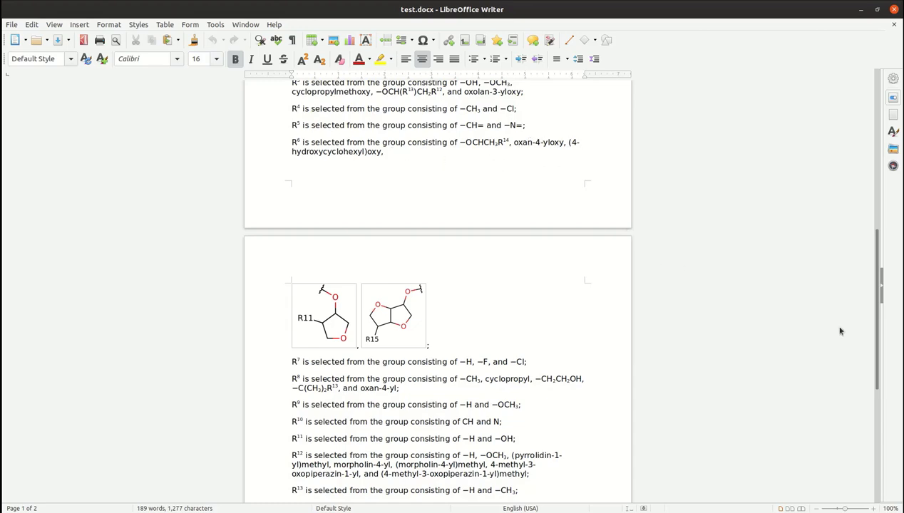
{"action": "scroll", "scroll_direction": "down", "scroll_amount": 3}
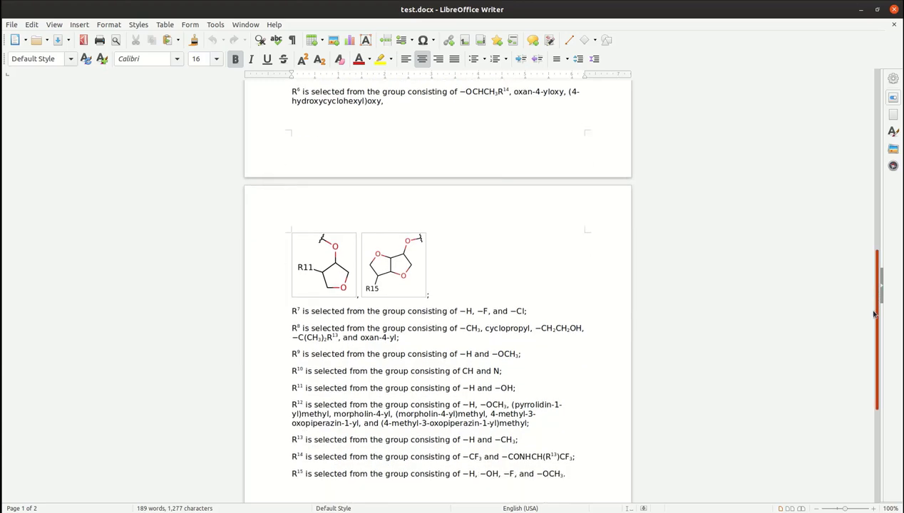
{"action": "scroll", "scroll_direction": "up", "scroll_amount": 3}
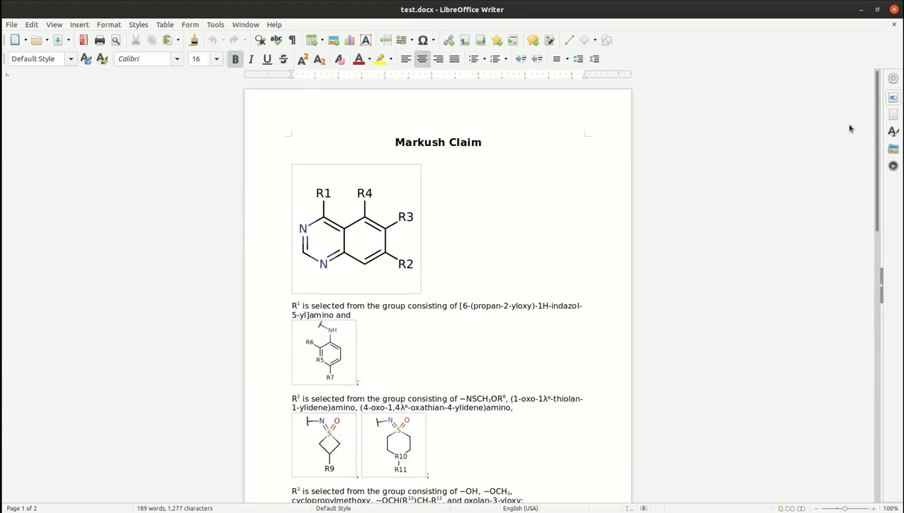
{"action": "mouse_move", "coordinate": [209, 355]}
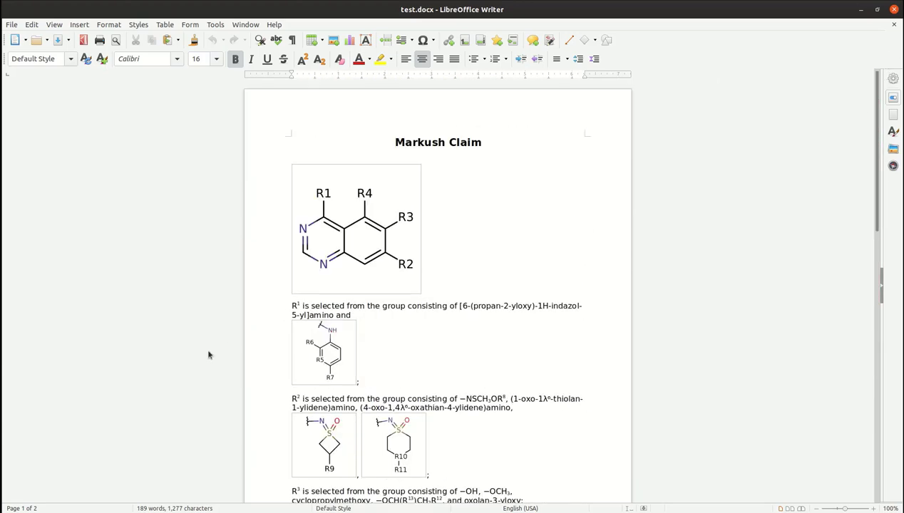